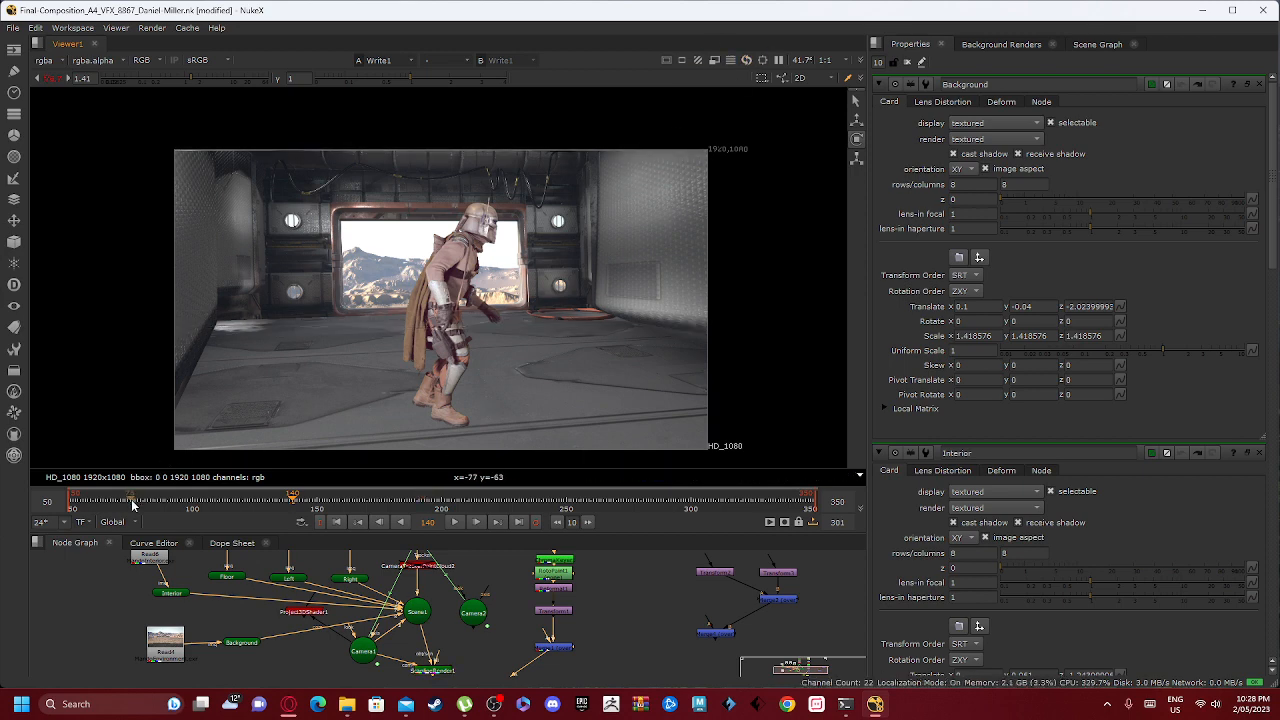
# - Play, pause and replay the finished corridor composite in the Viewer to review it
pyautogui.click(455, 522)
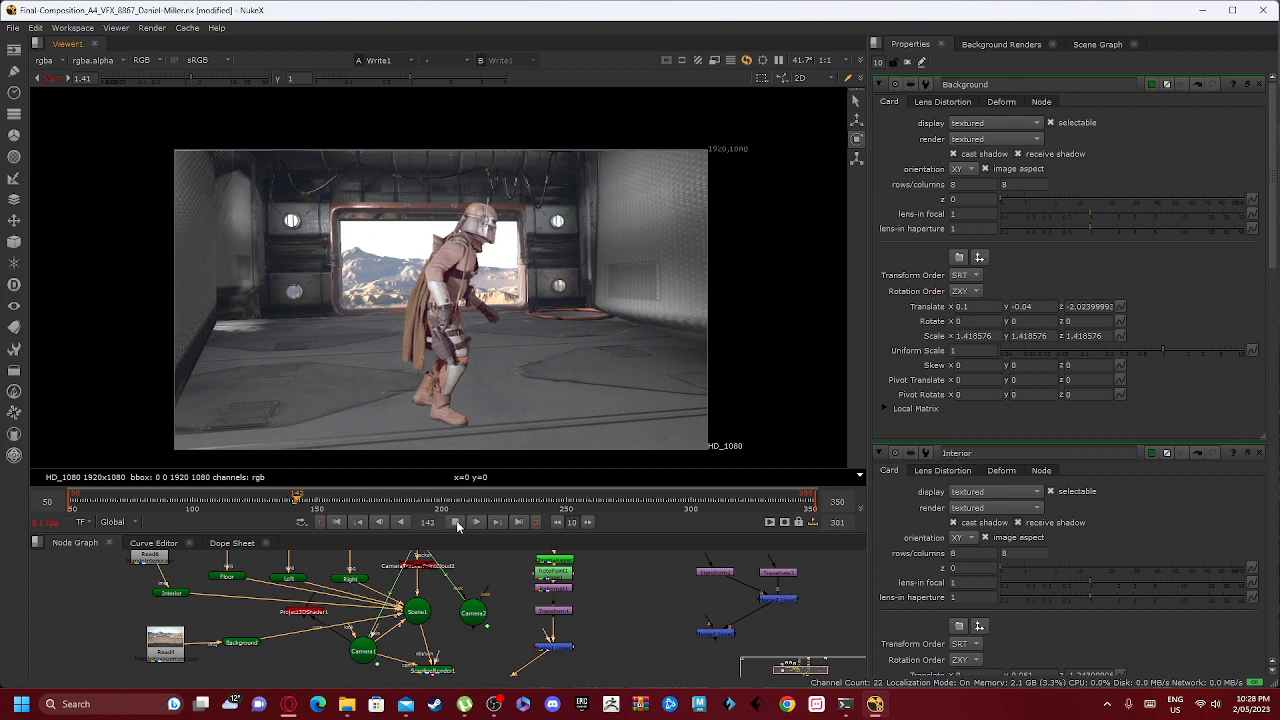
pyautogui.click(476, 522)
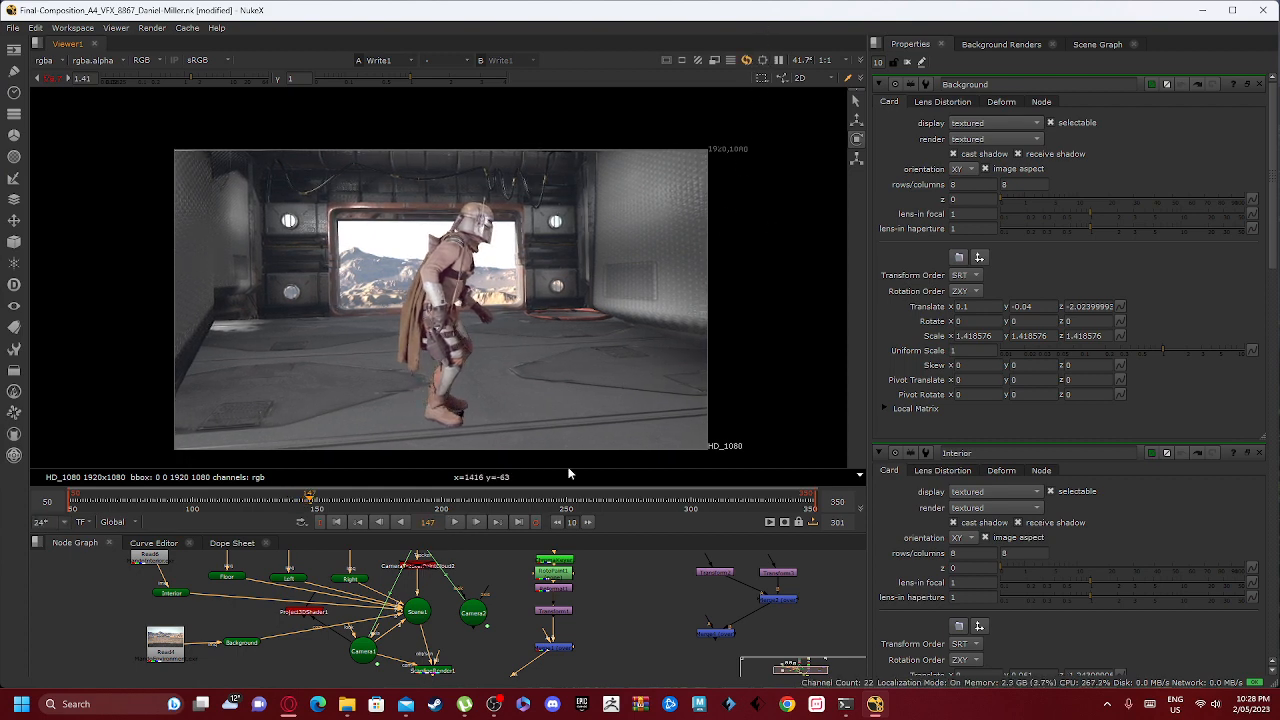
pyautogui.click(454, 521)
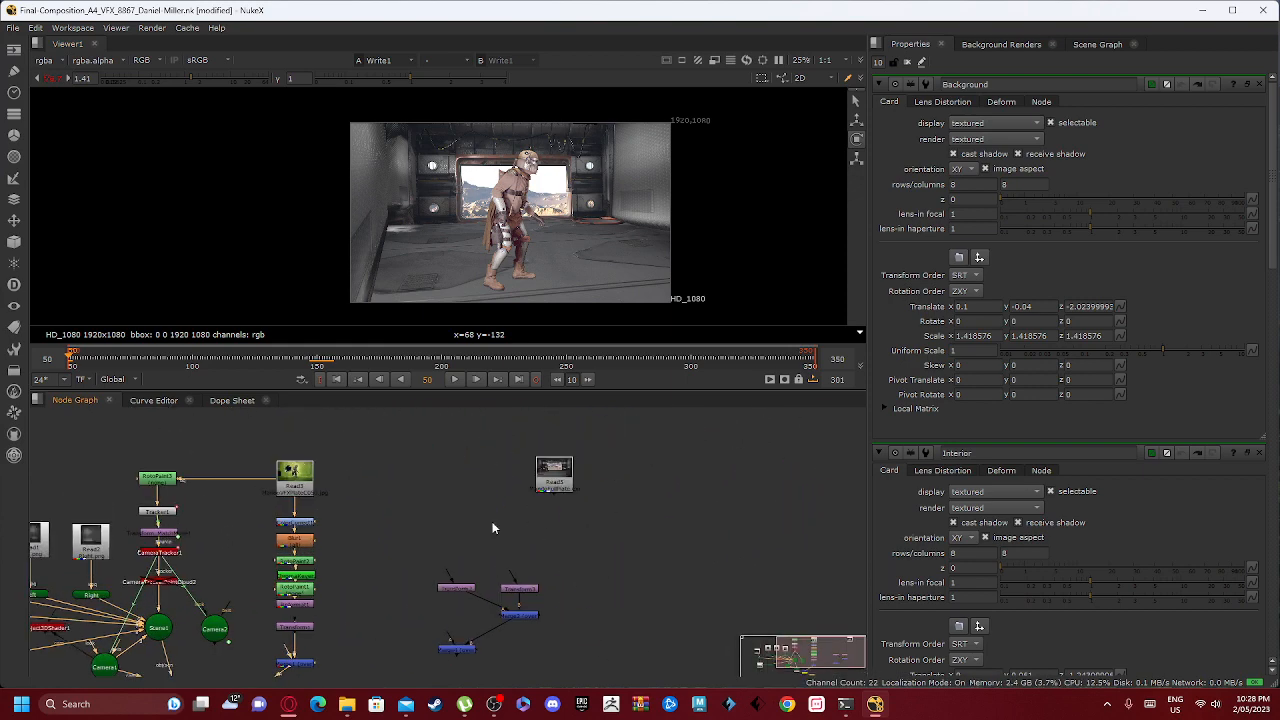
# - View the 4K corridor background plate with crates in Viewer1
pyautogui.click(510, 488)
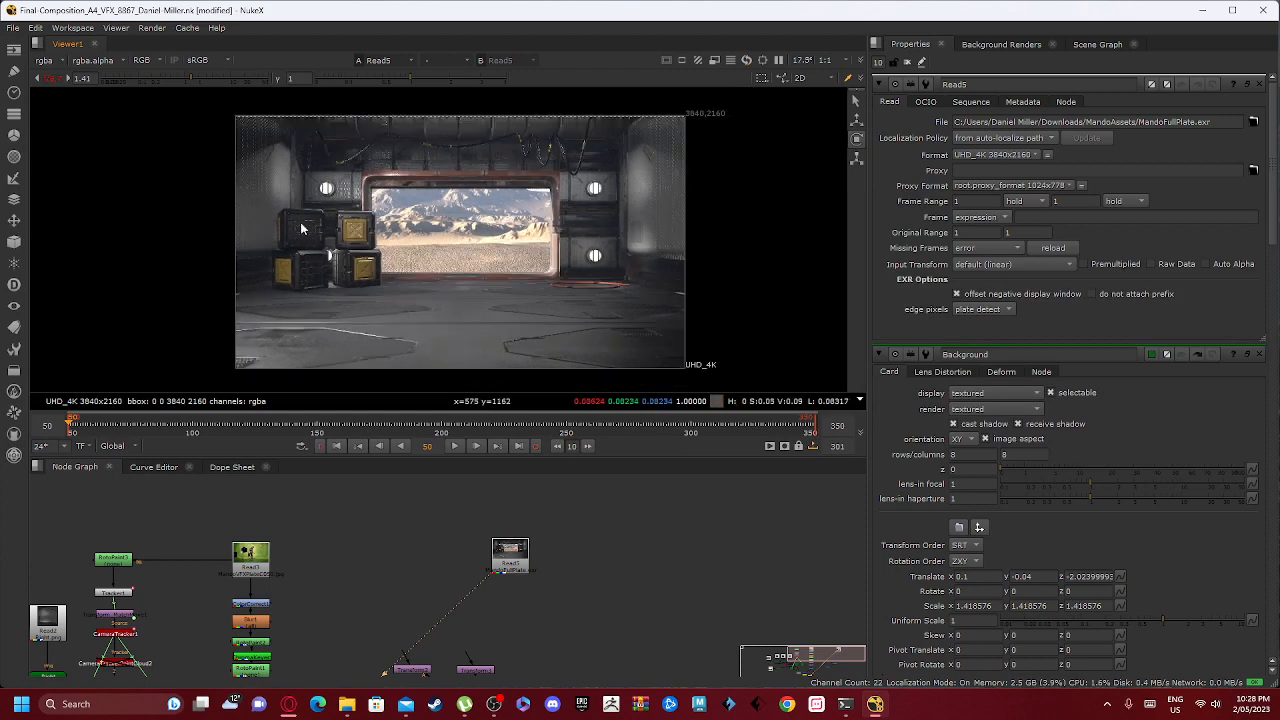
pyautogui.moveTo(556, 197)
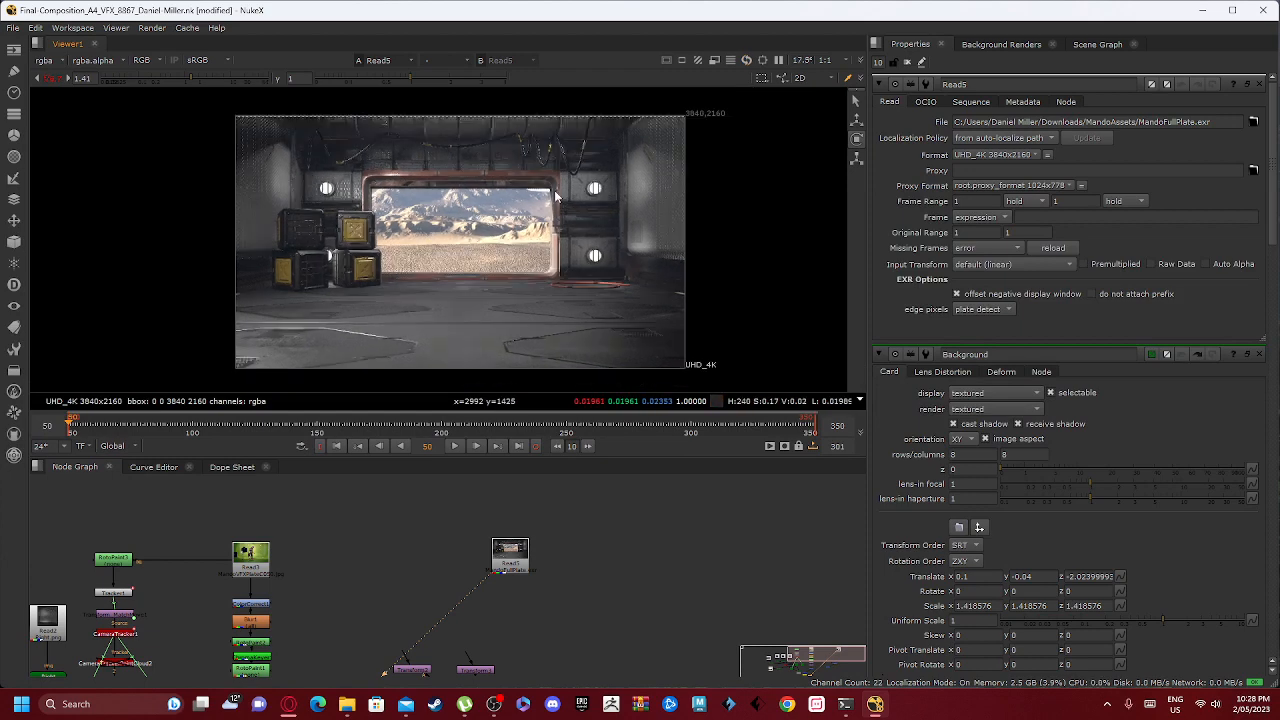
pyautogui.moveTo(437, 212)
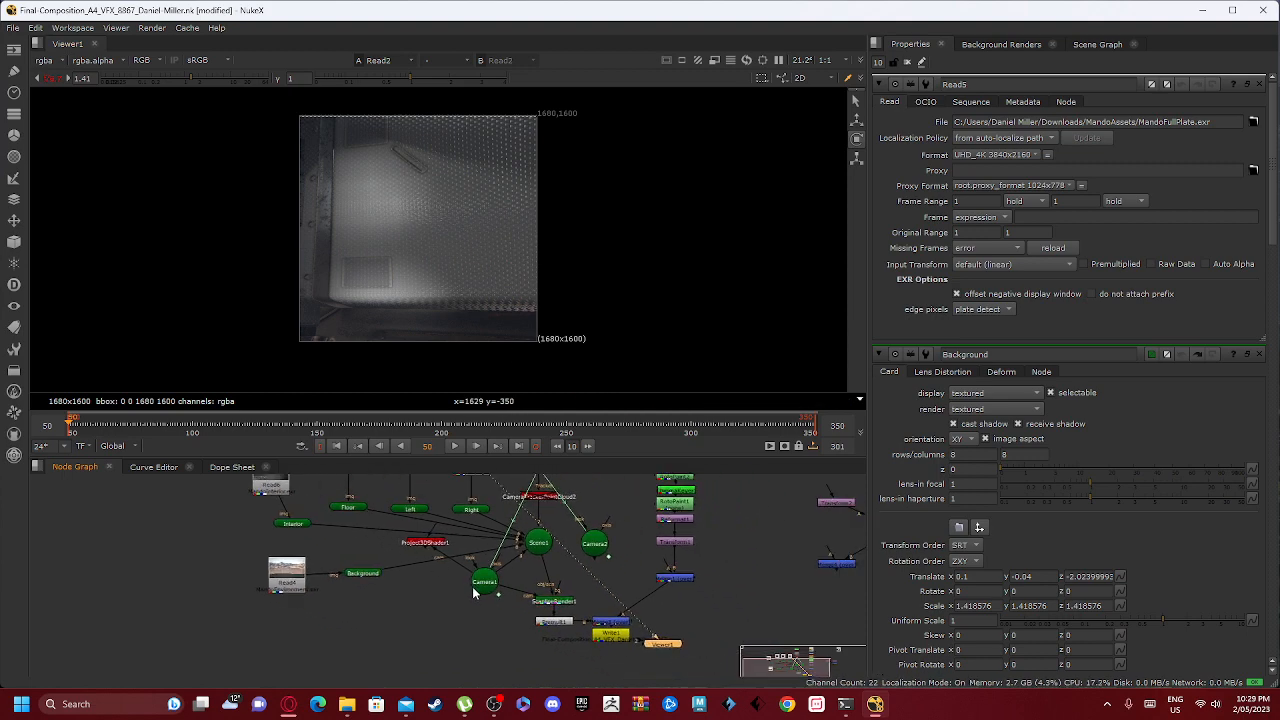
pyautogui.moveTo(426, 594)
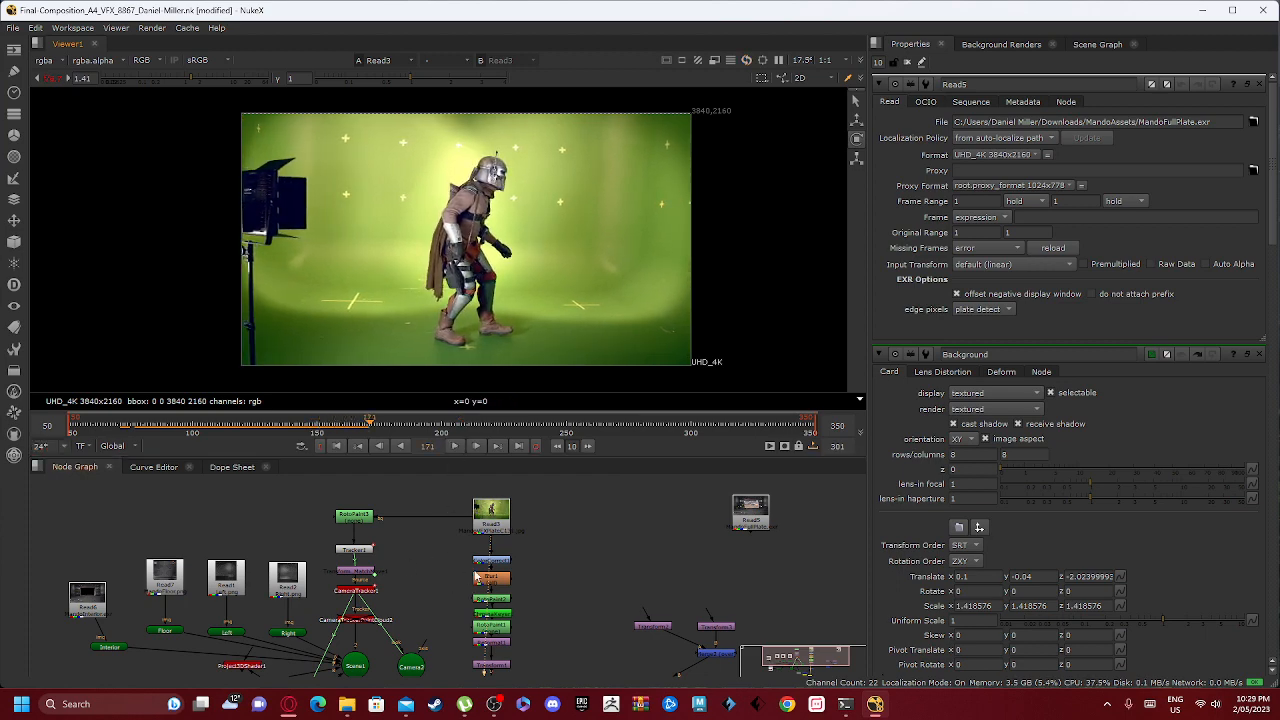
# - Open ColorCorrect1's master, shadows, midtones and highlights settings for the green-screen footage
pyautogui.click(491, 576)
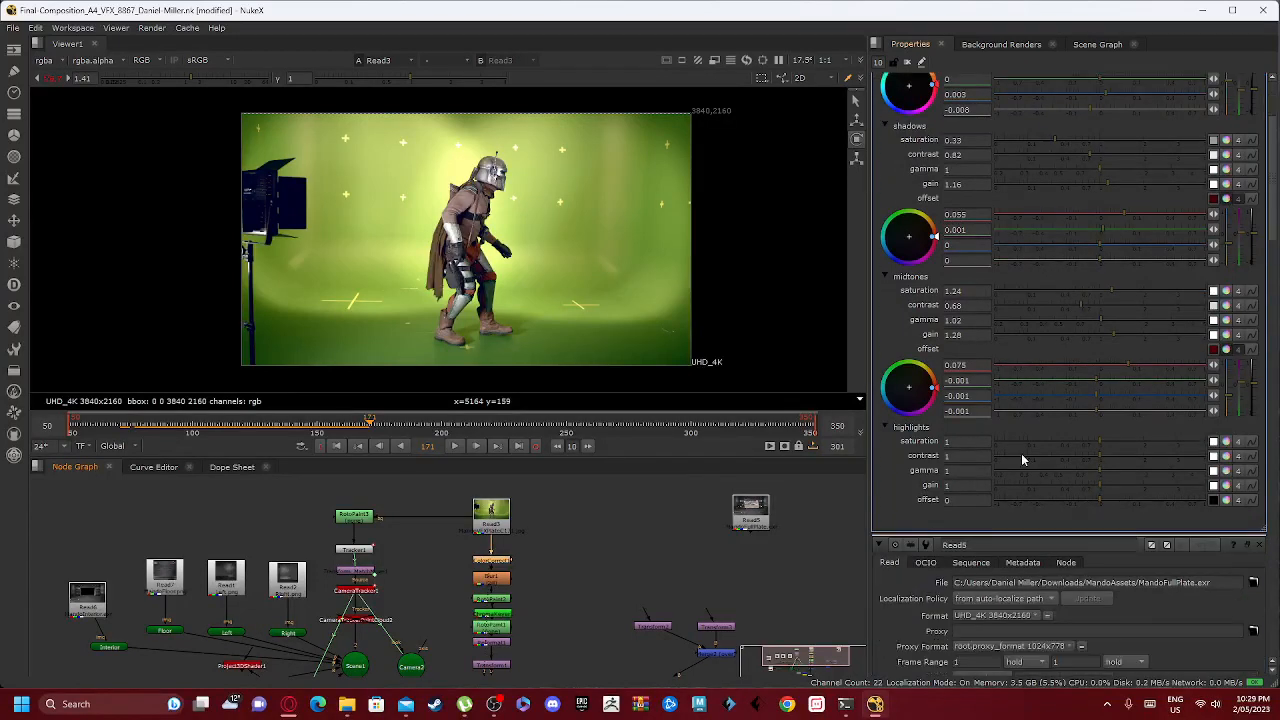
pyautogui.scroll(-3)
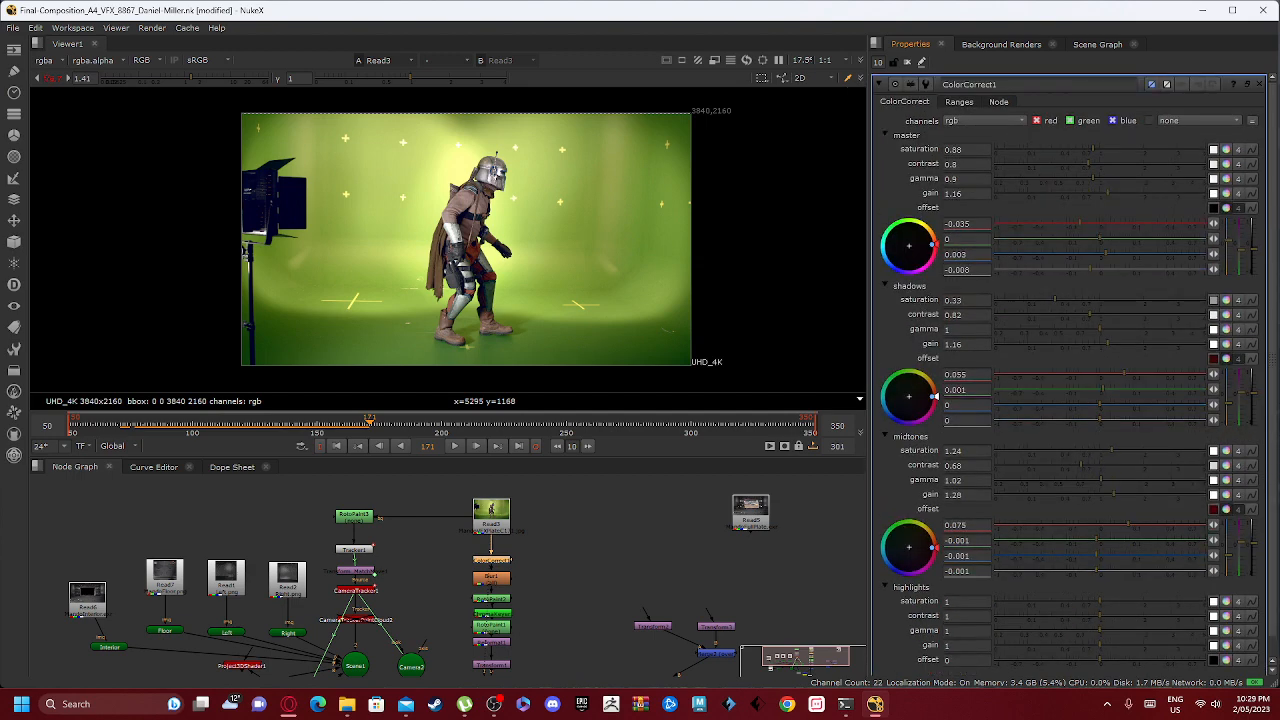
pyautogui.moveTo(218, 240)
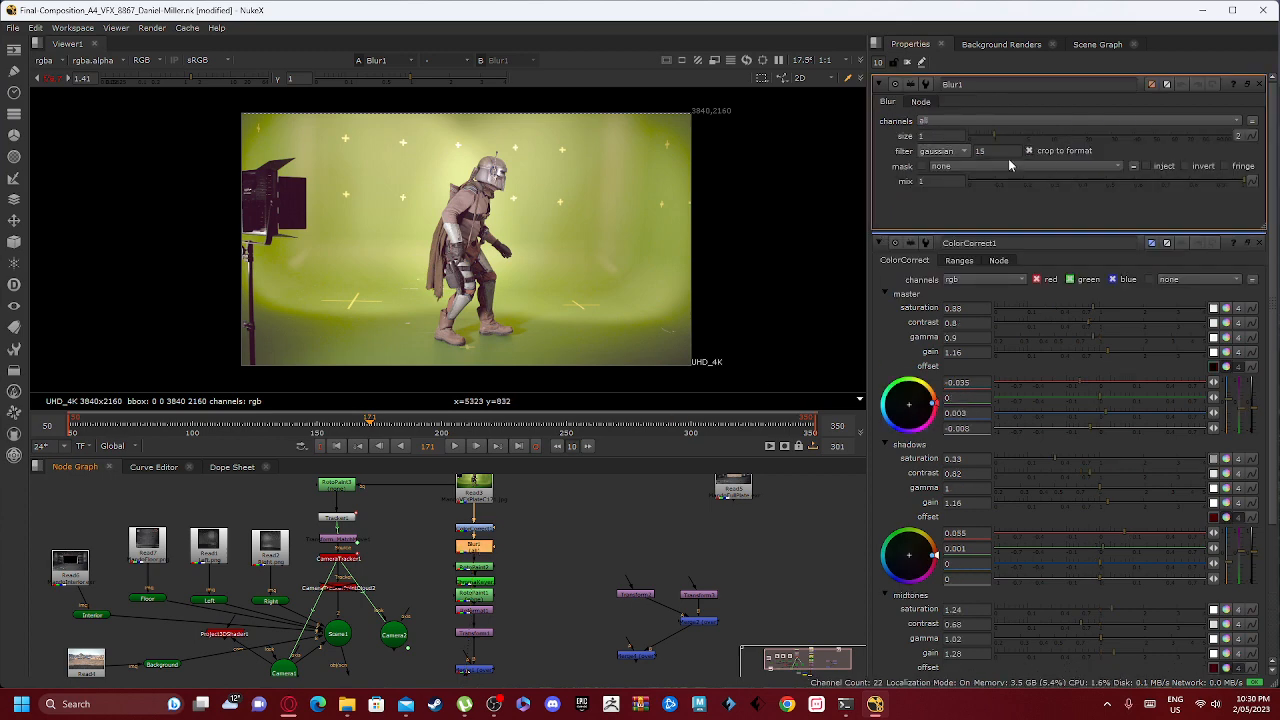
pyautogui.moveTo(515, 548)
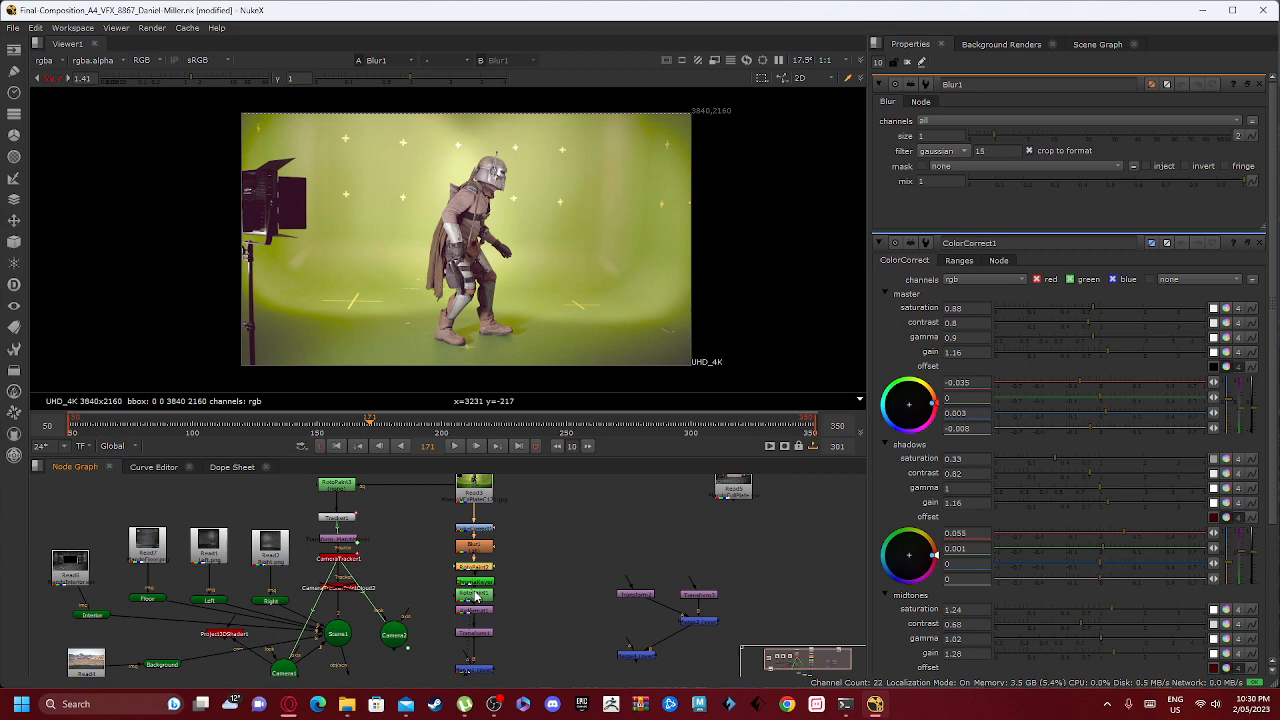
# - View the RotoPaint1 matte around the Mandalorian and check it on later frames
pyautogui.click(475, 595)
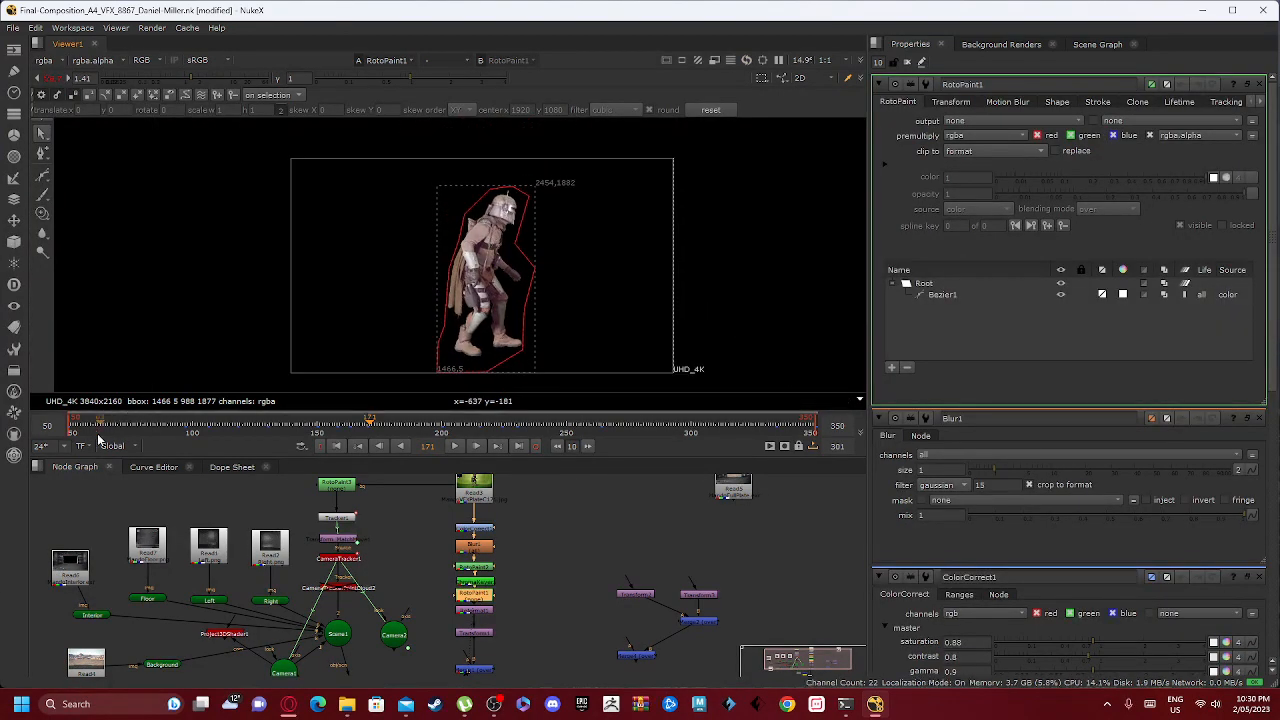
pyautogui.click(220, 418)
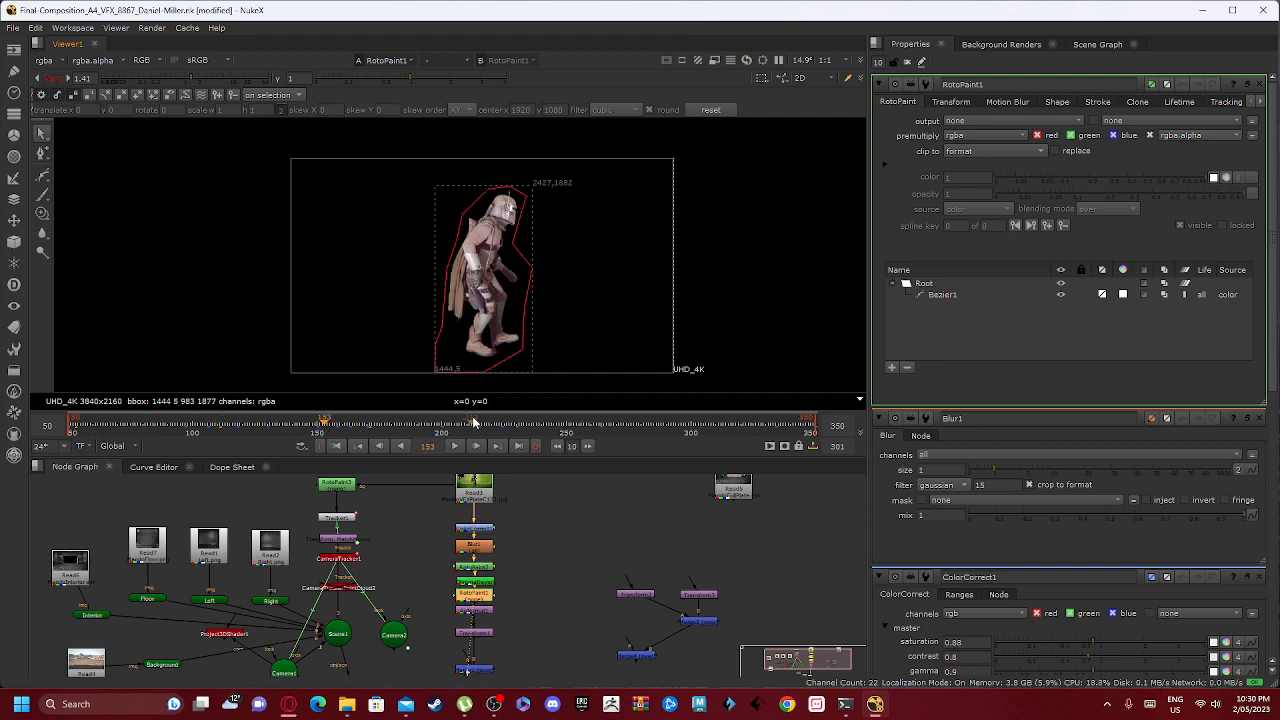
pyautogui.click(648, 421)
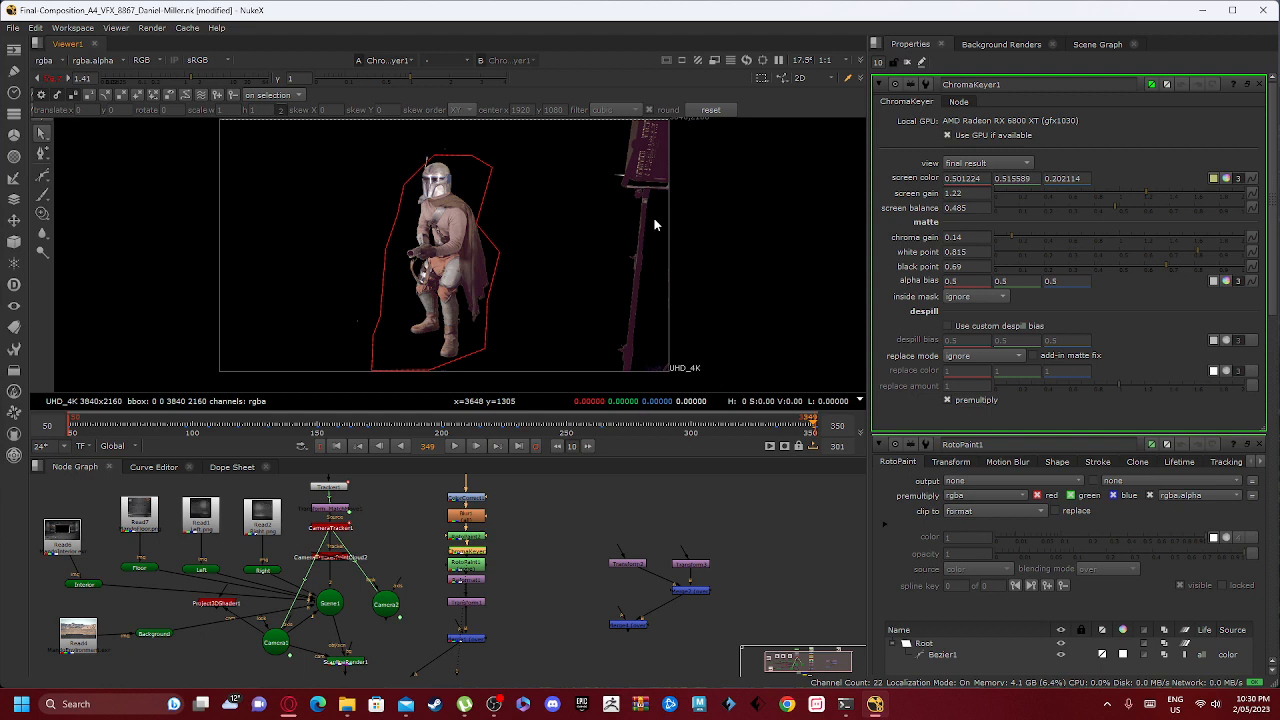
pyautogui.moveTo(947, 207)
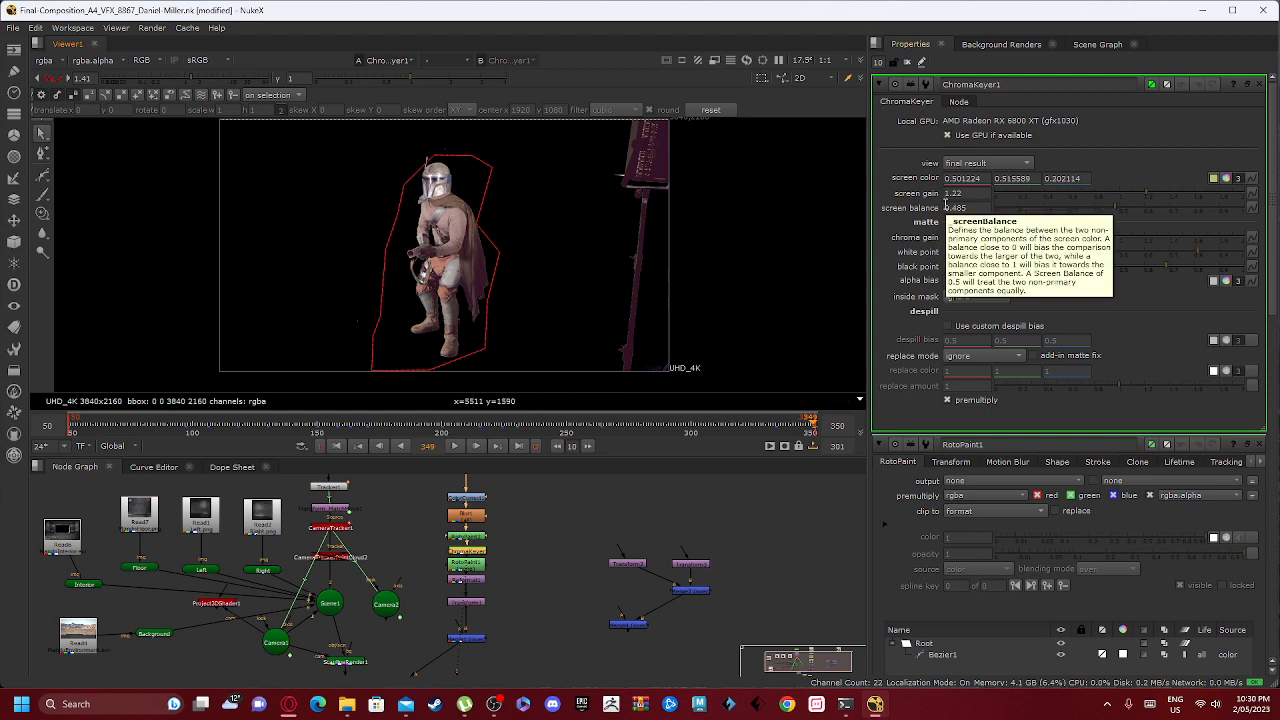
pyautogui.moveTo(1212, 179)
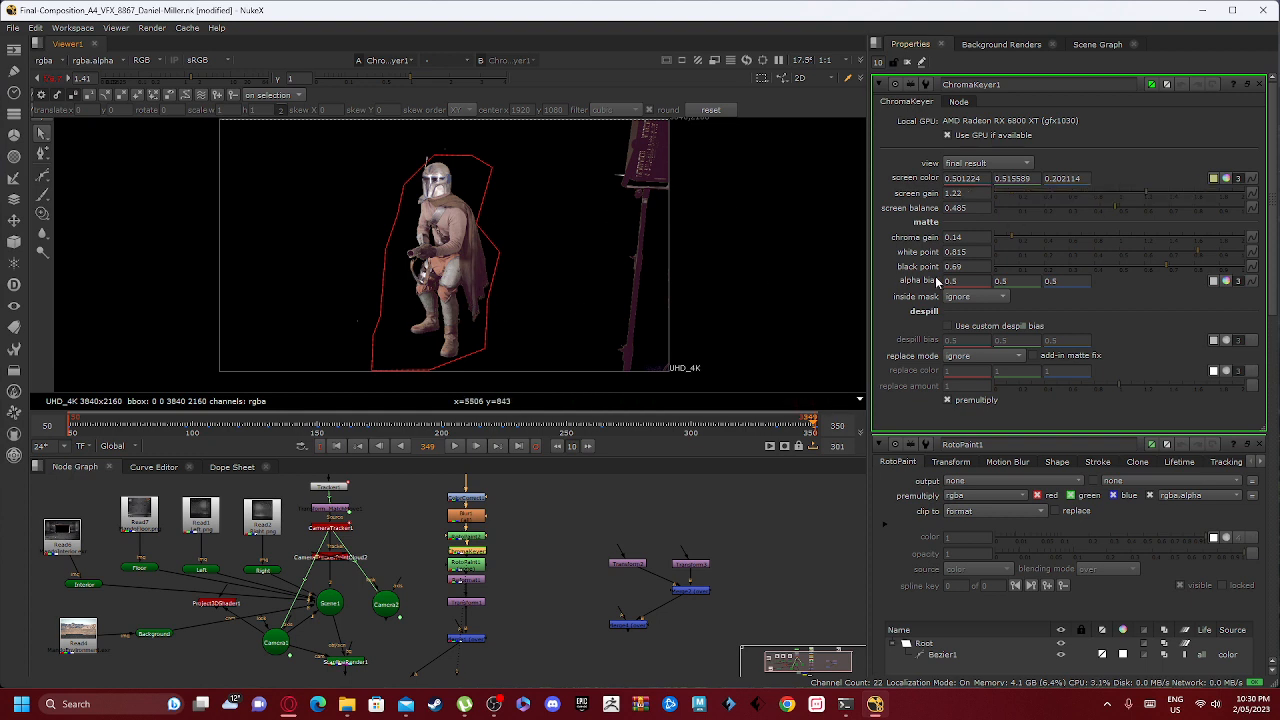
pyautogui.moveTo(970, 204)
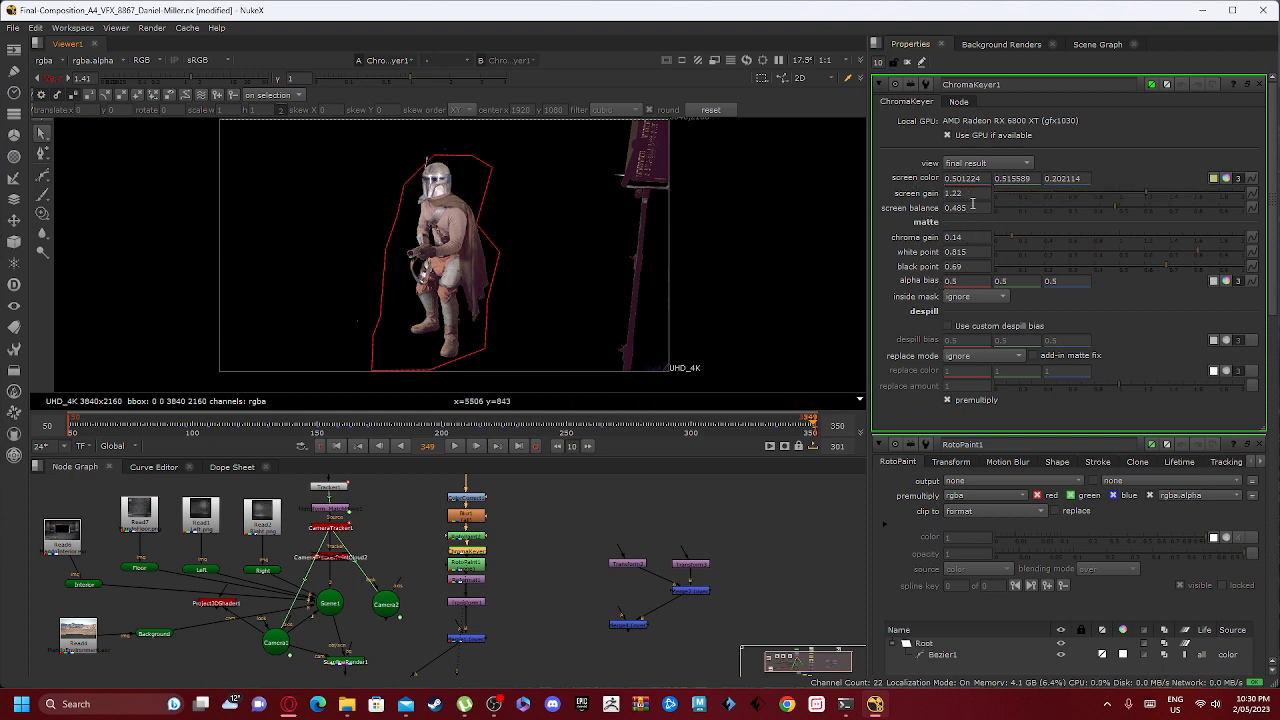
pyautogui.moveTo(971, 252)
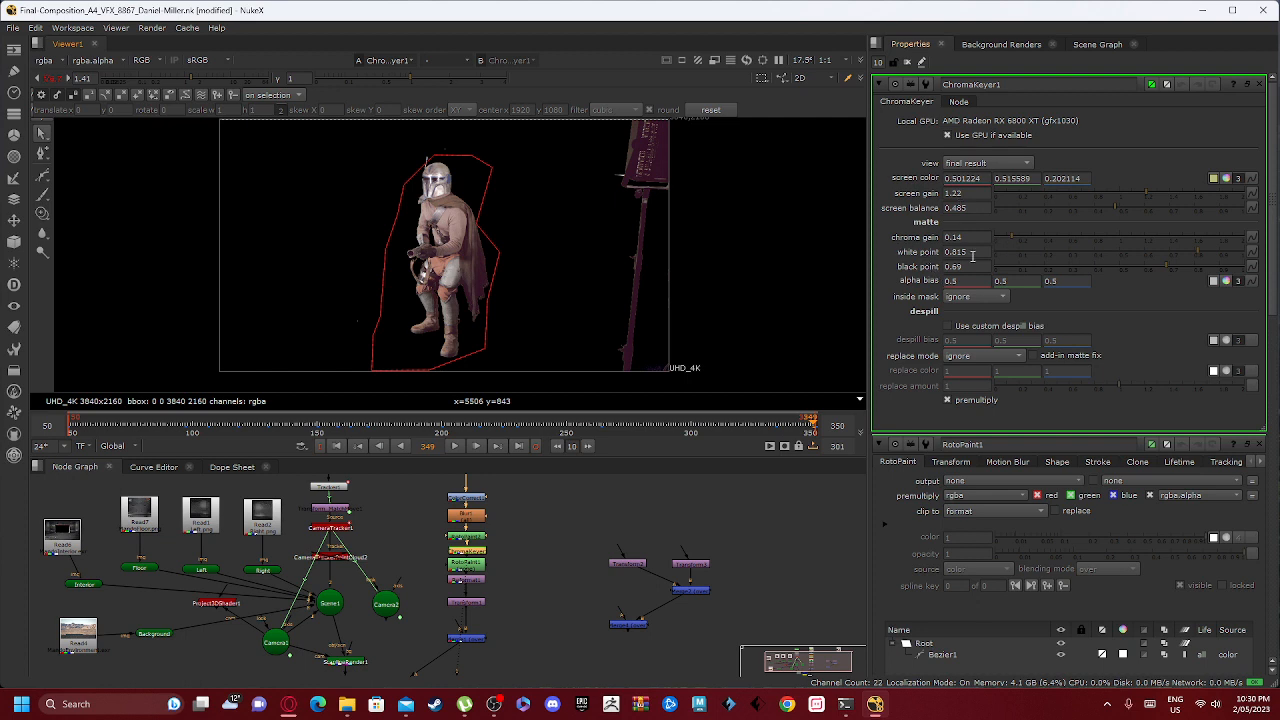
pyautogui.moveTo(967, 266)
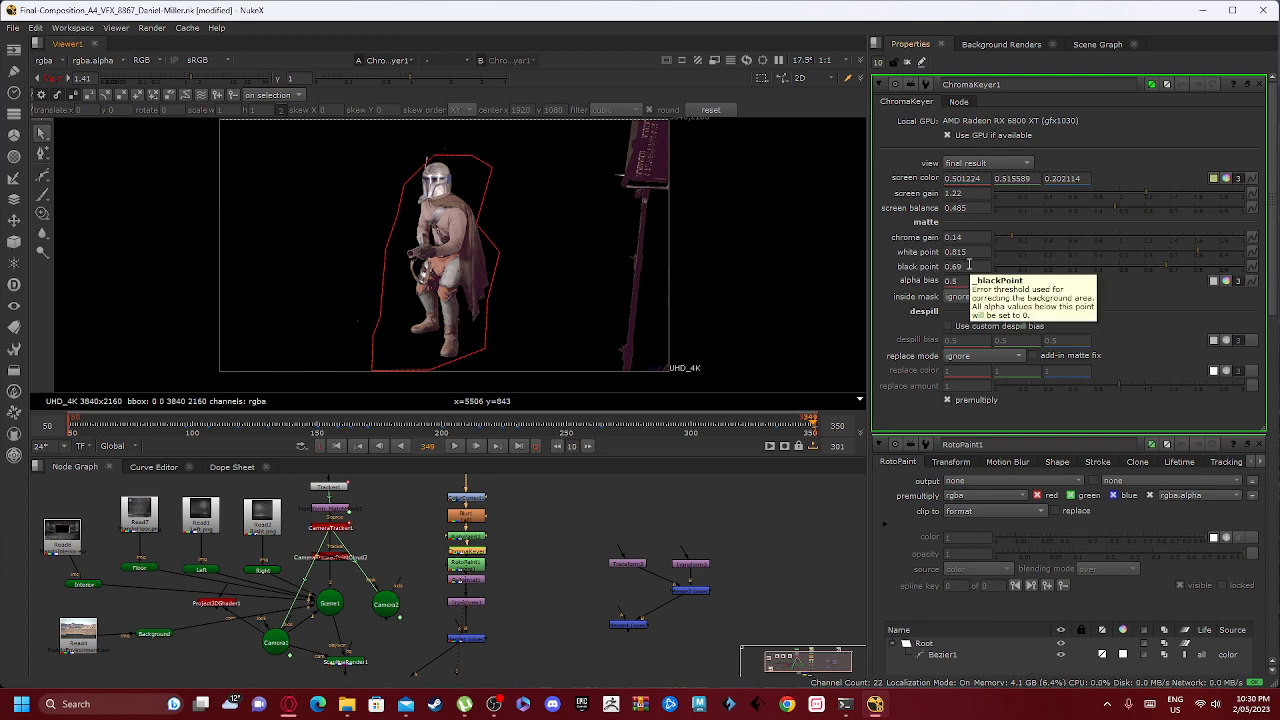
pyautogui.moveTo(347, 300)
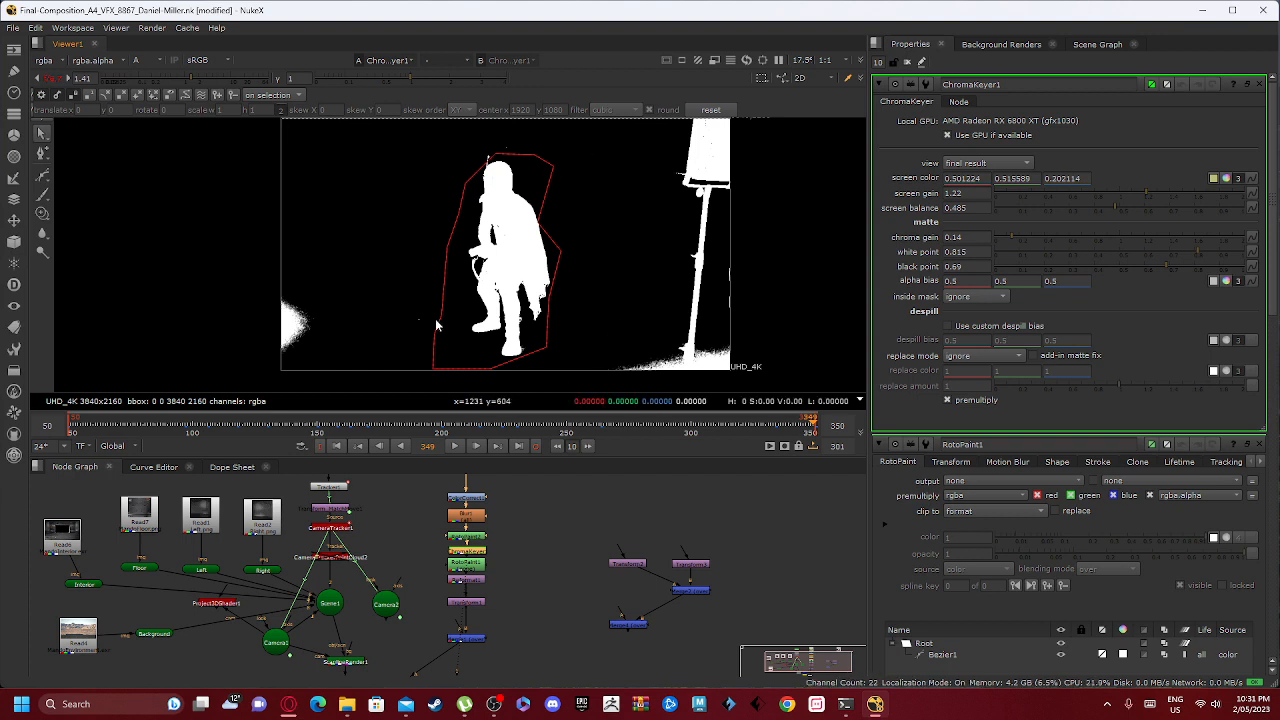
pyautogui.moveTo(475, 145)
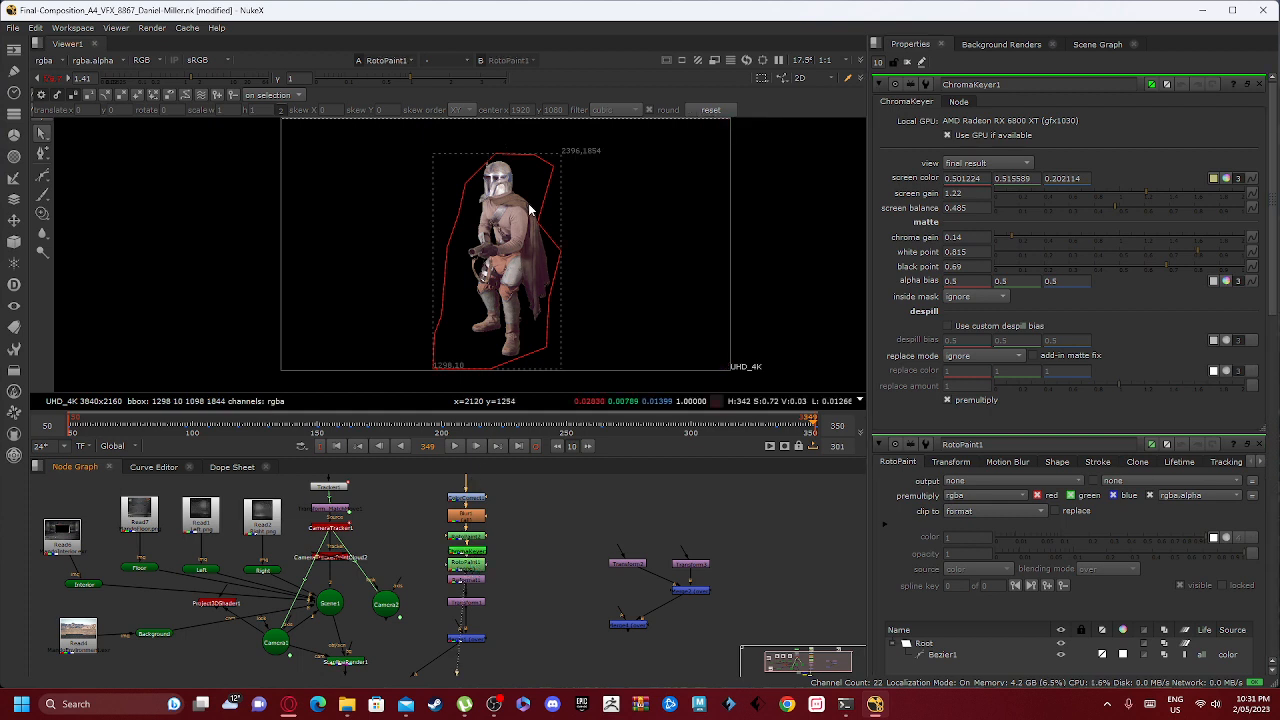
pyautogui.moveTo(495, 280)
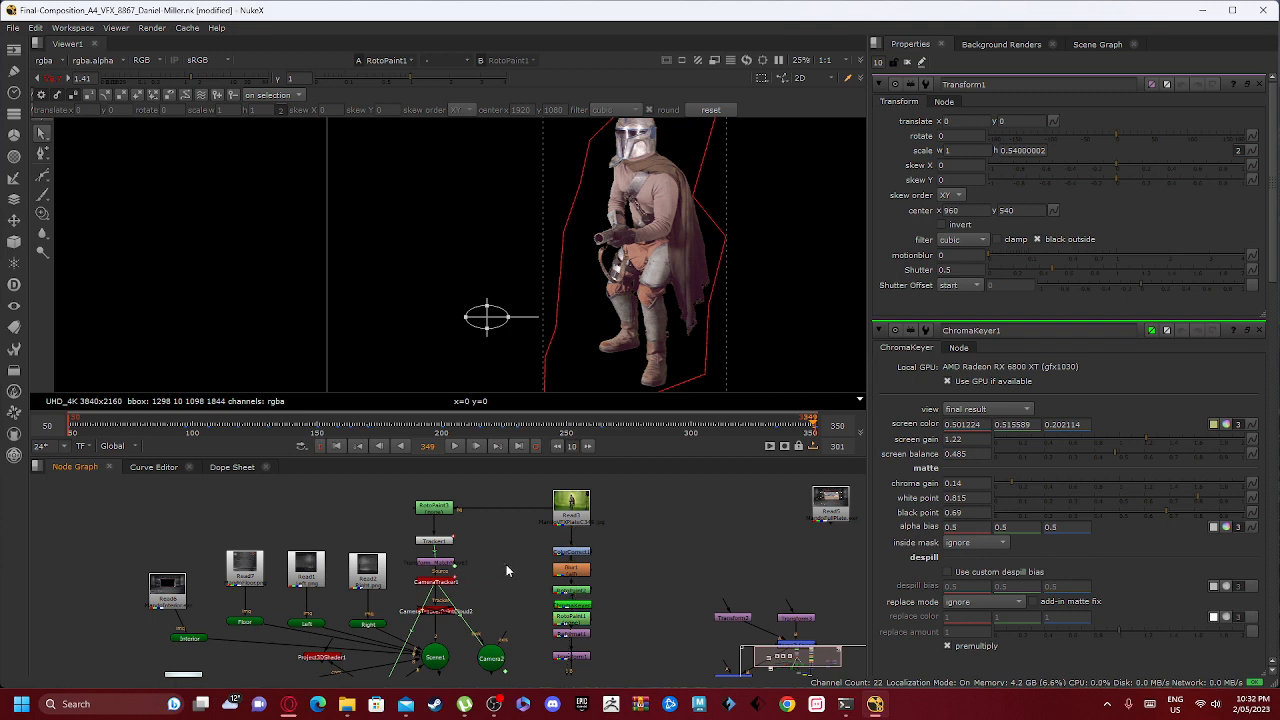
# - View the RotoPaint3 tracking matte, then show Tracker1's table of tracked points
pyautogui.click(434, 508)
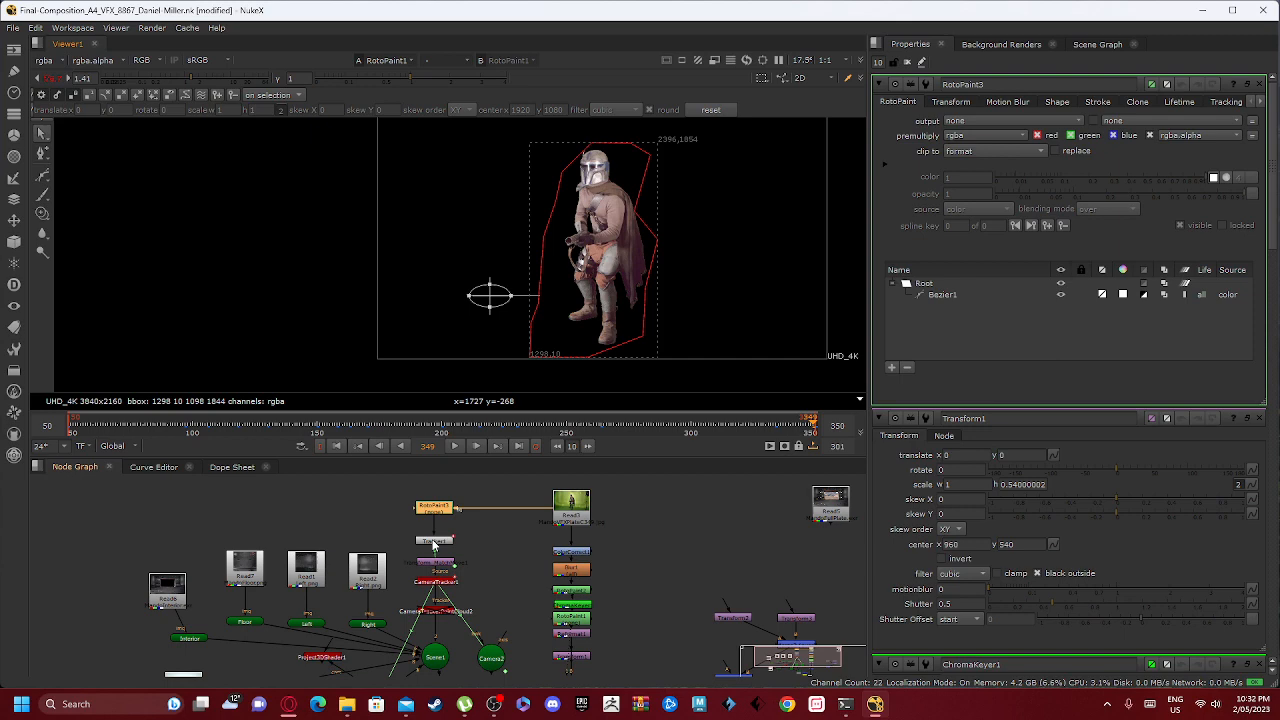
pyautogui.click(435, 540)
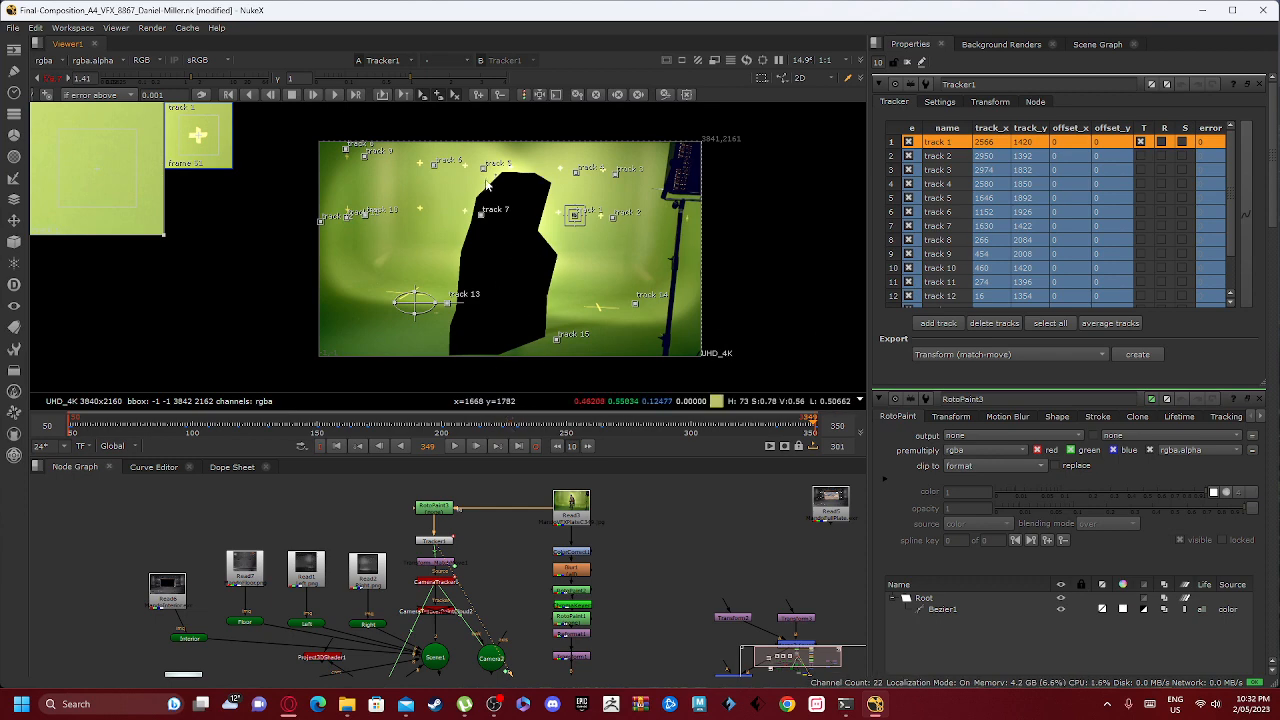
pyautogui.moveTo(378, 346)
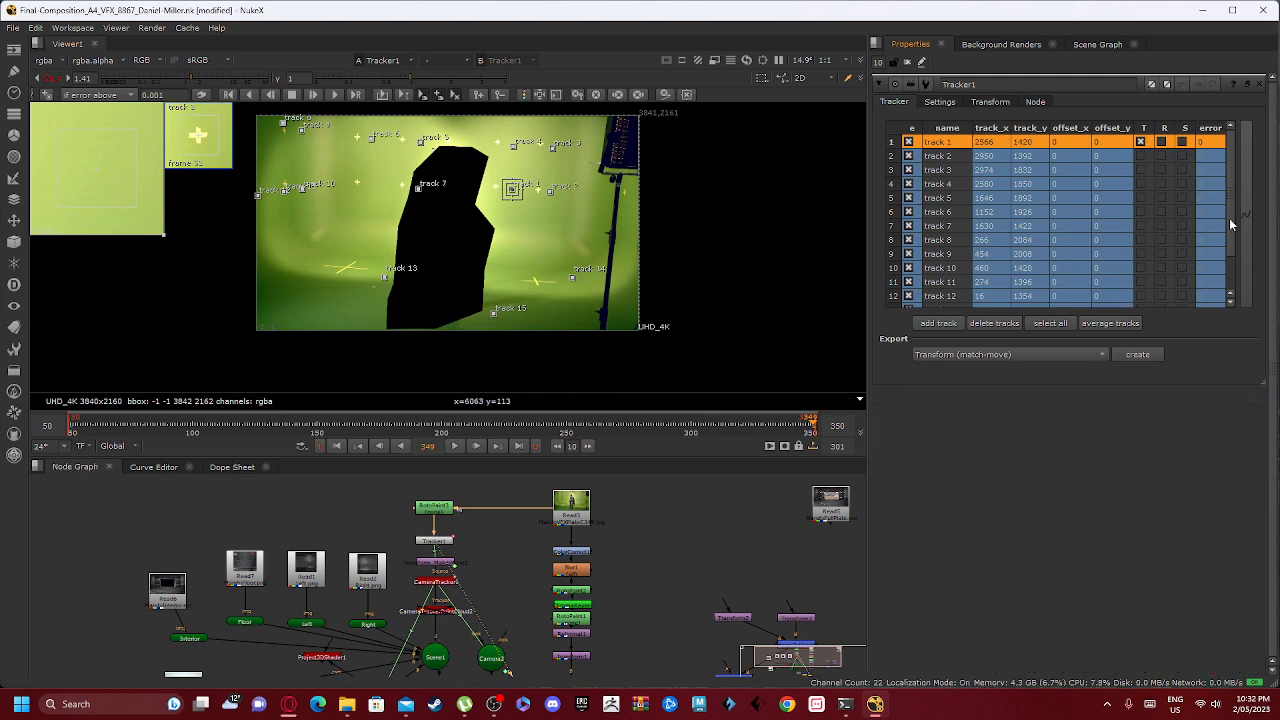
pyautogui.moveTo(296, 210)
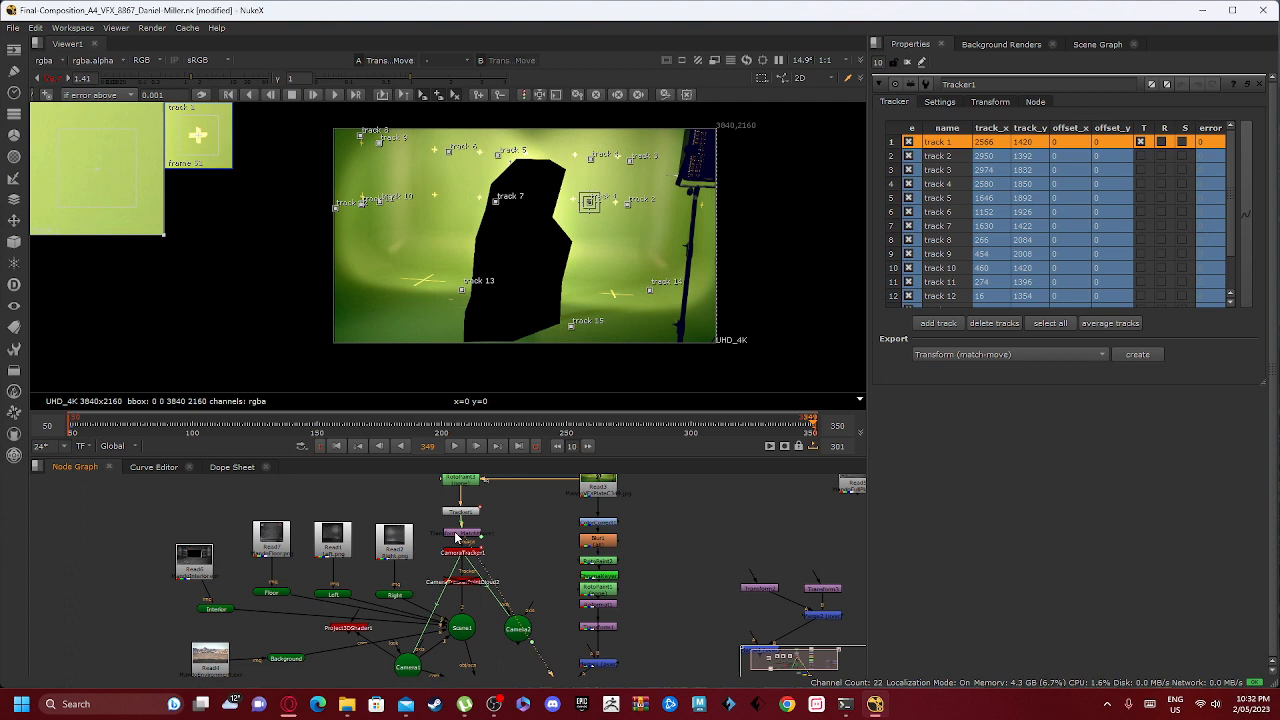
# - Open Transform_MatchMove1 (centre 2566, 1420), then view the camera track's solved point cloud
pyautogui.click(1138, 354)
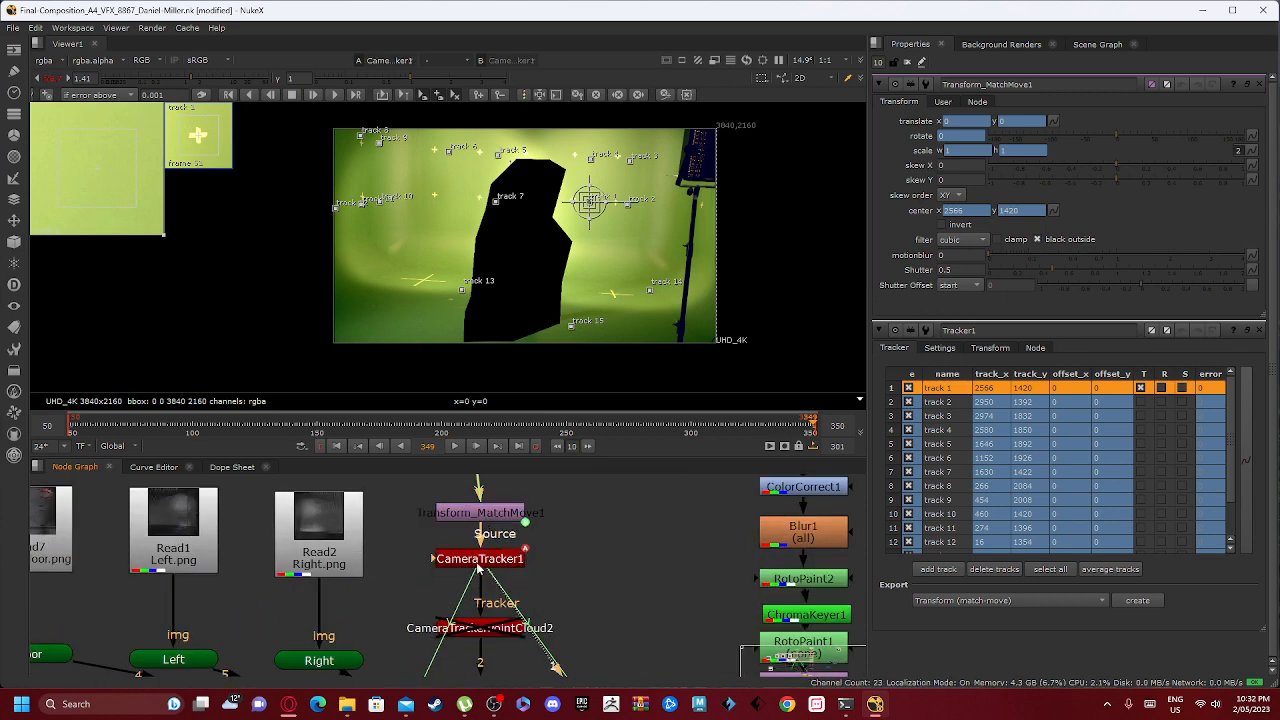
pyautogui.click(479, 558)
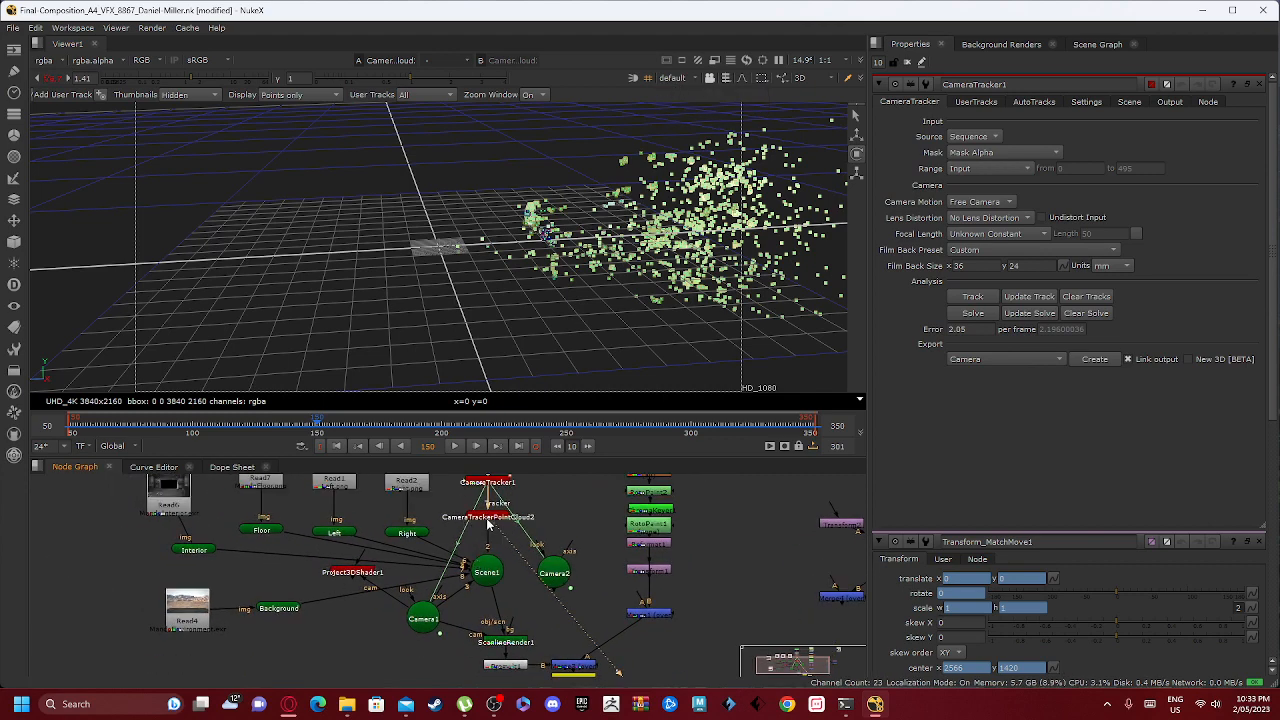
# - Show CameraTracker1's point cloud display settings (point size 2.4) alongside the 3D scene
pyautogui.click(487, 517)
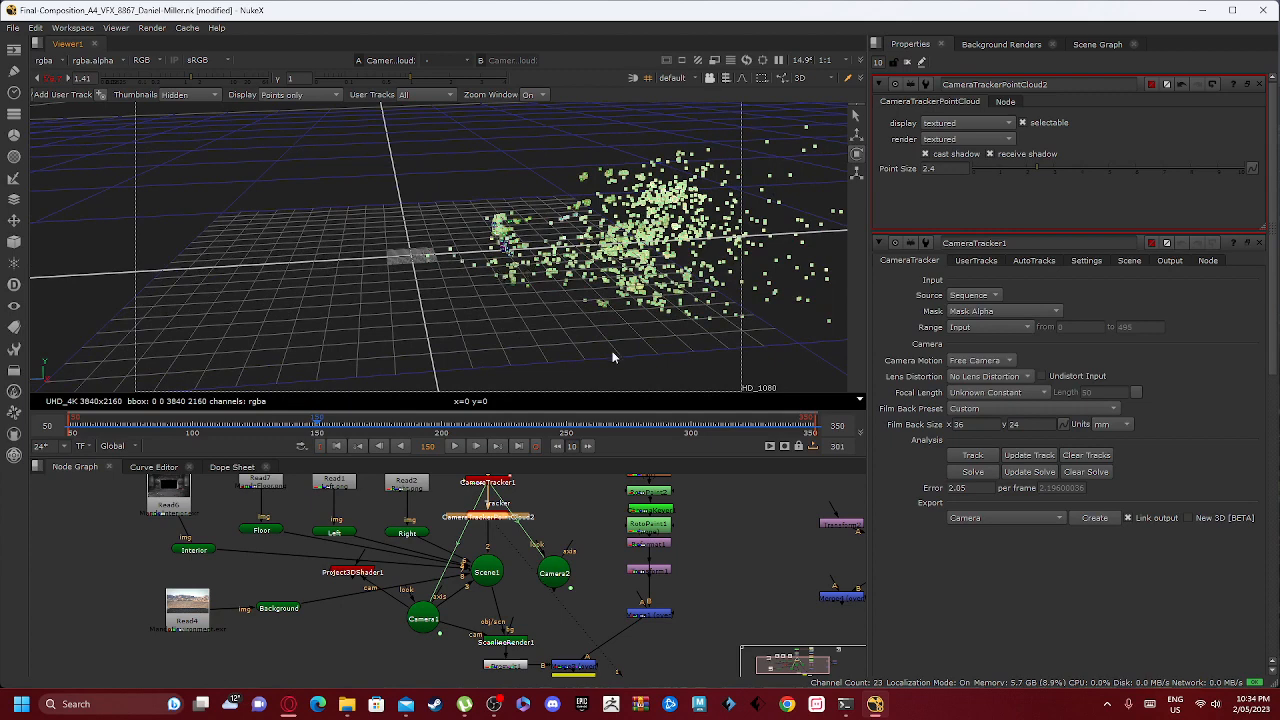
pyautogui.moveTo(453, 547)
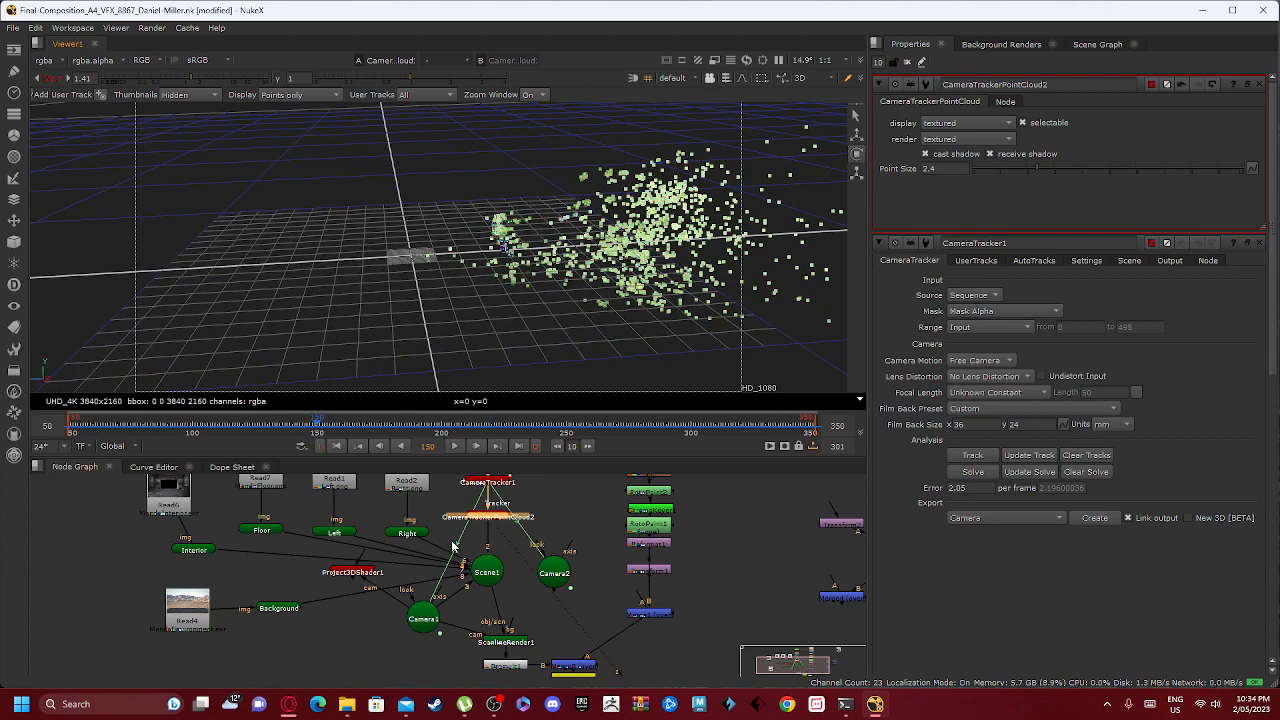
pyautogui.moveTo(491, 485)
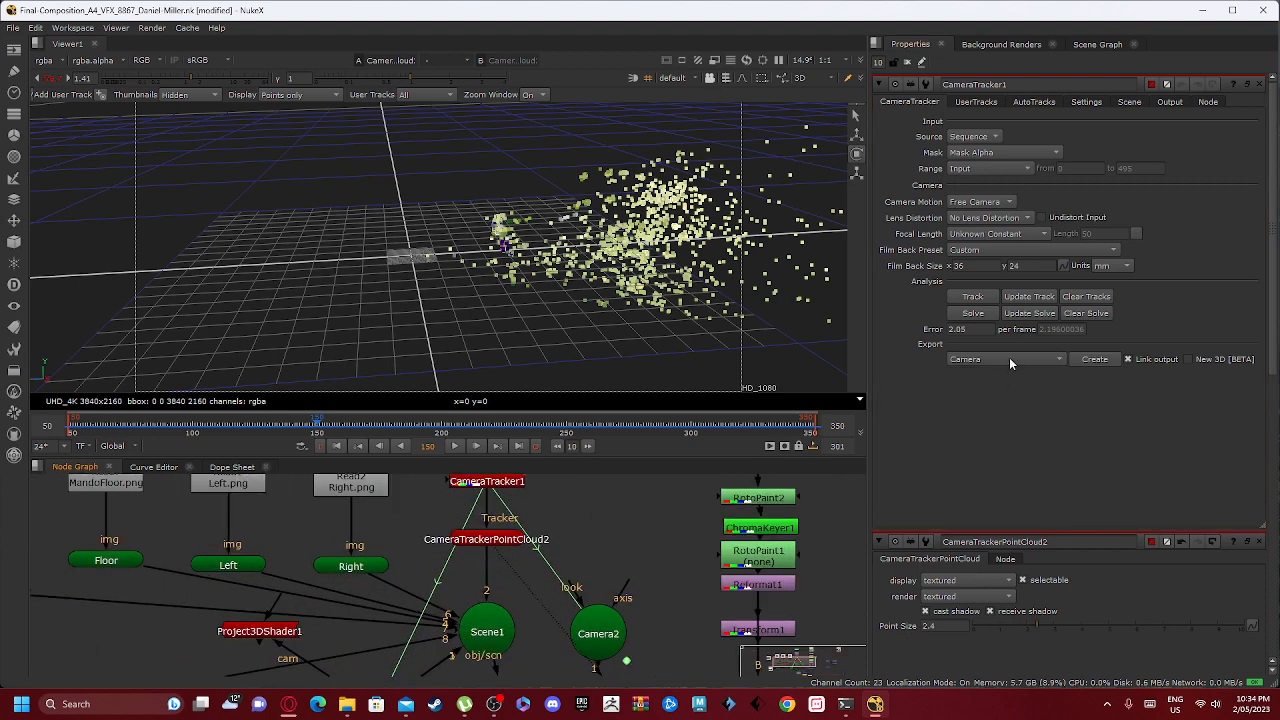
pyautogui.click(1005, 358)
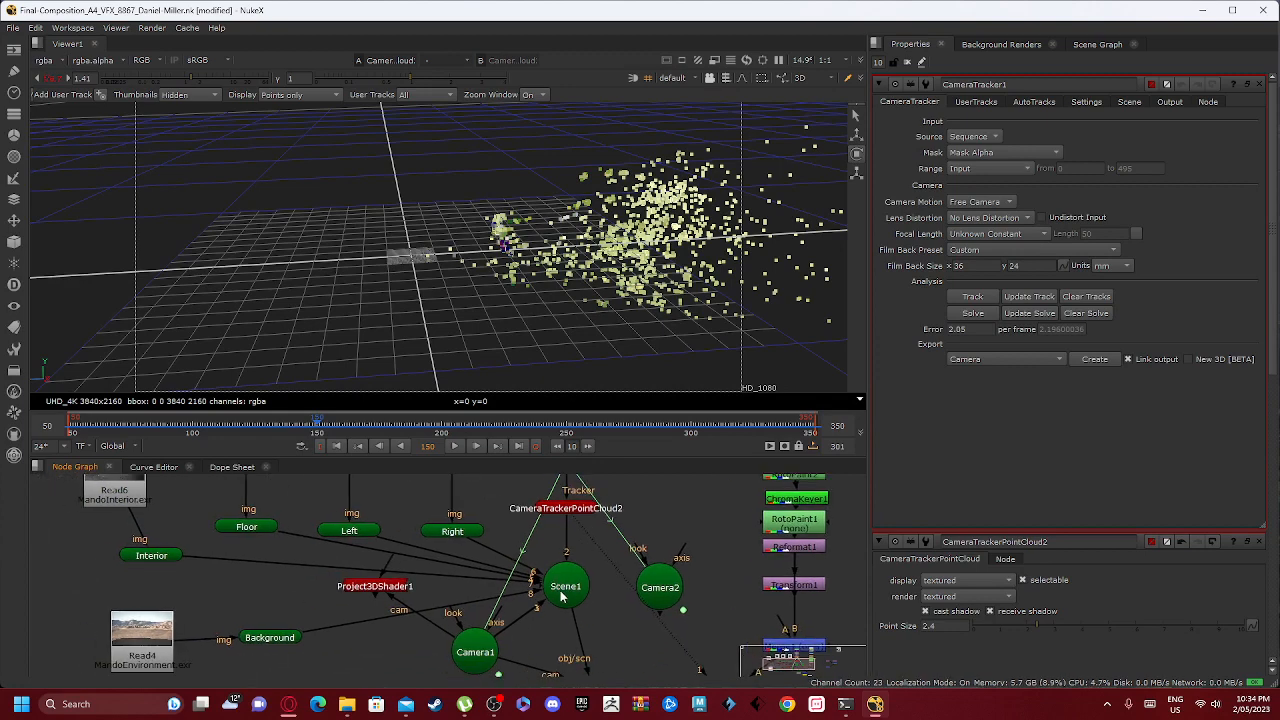
# - View Scene1's background, floor and wall cards and open the side wall card settings
pyautogui.click(566, 585)
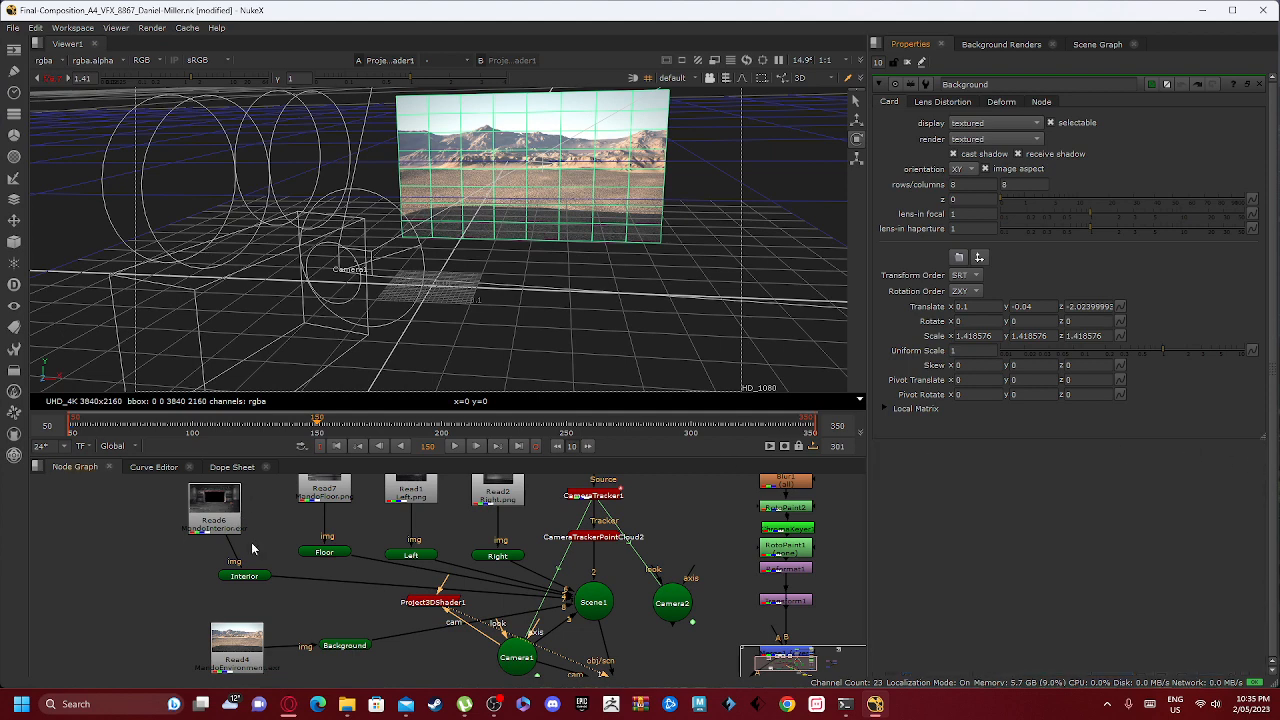
pyautogui.click(244, 575)
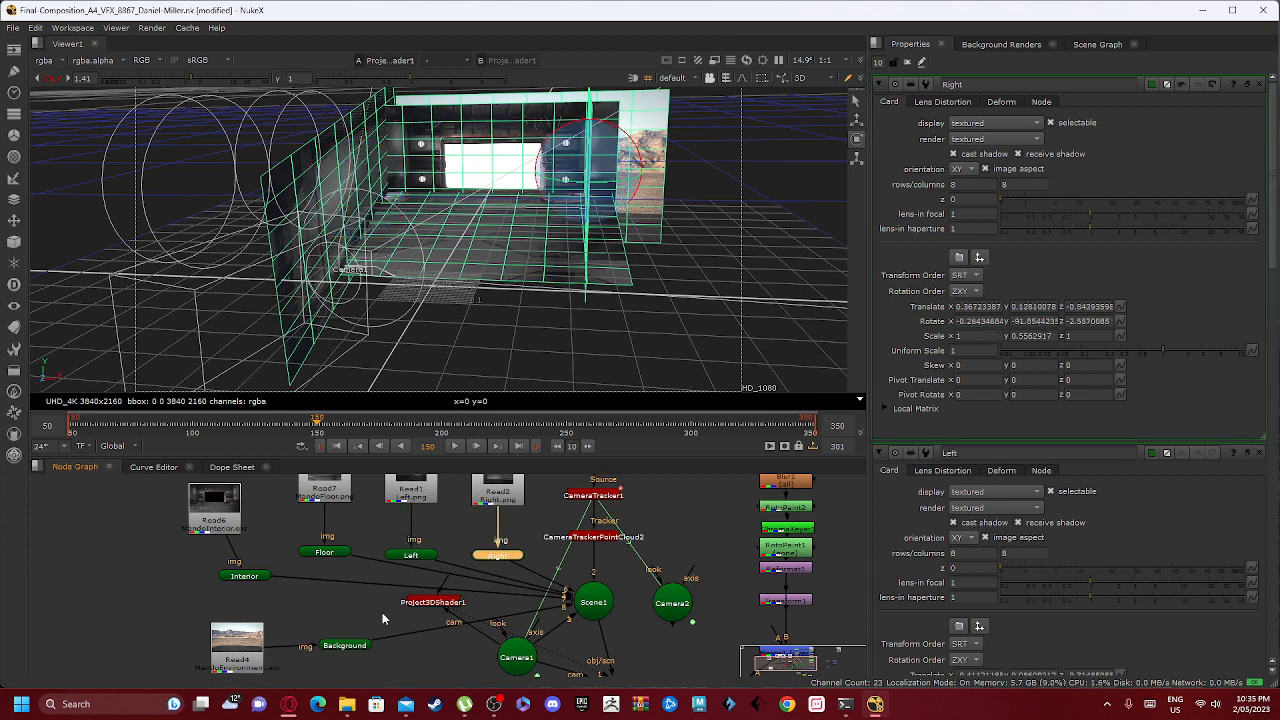
pyautogui.click(672, 78)
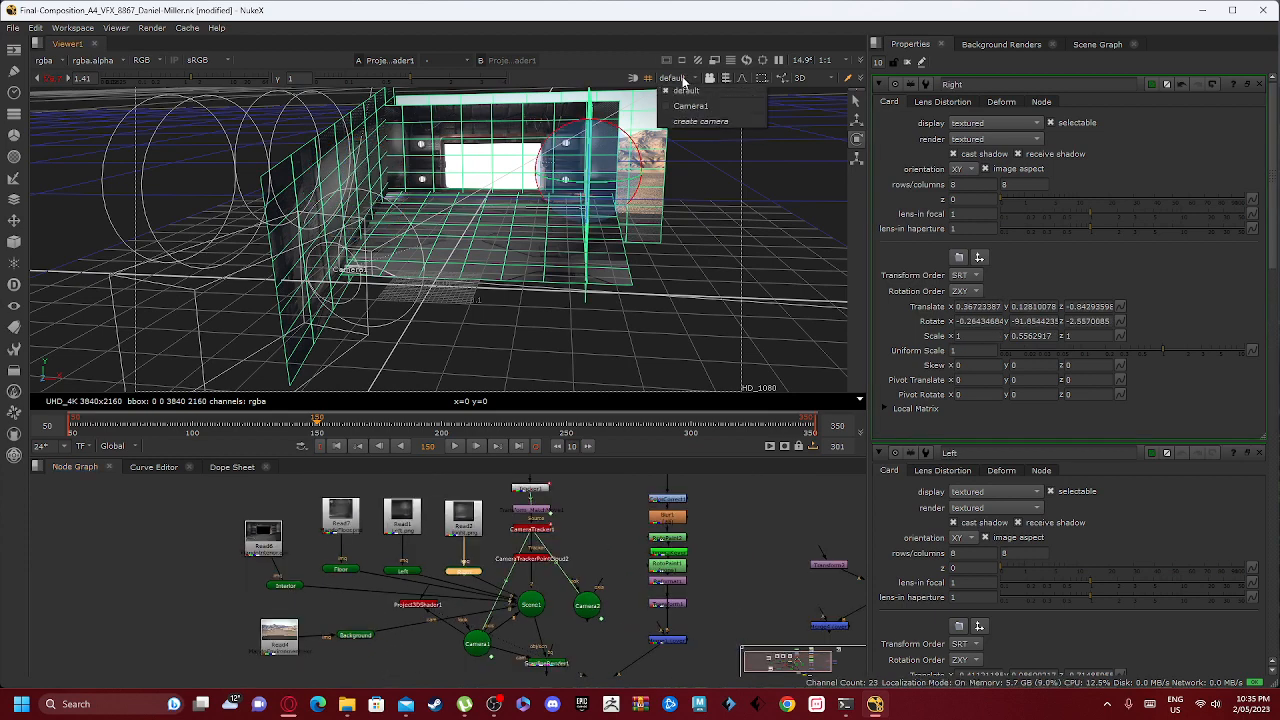
# - Look through Camera1 and play the corridor set forward to around frame 292
pyautogui.click(691, 106)
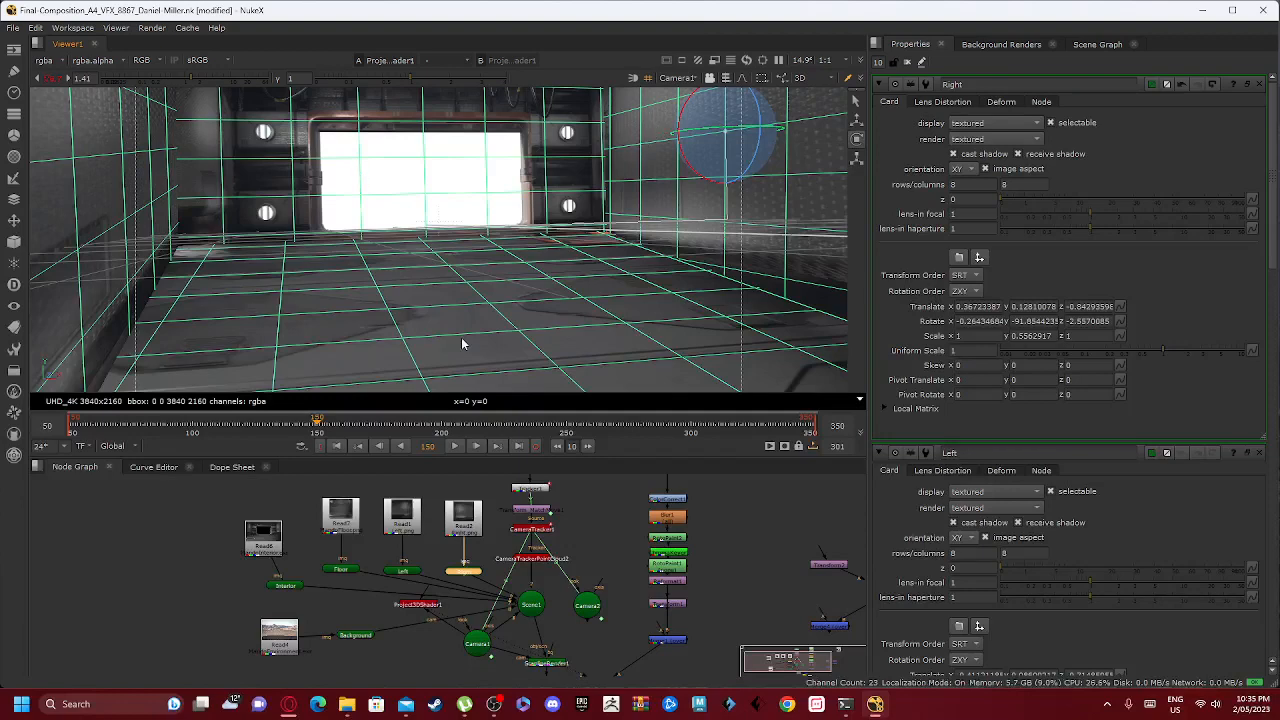
pyautogui.click(453, 446)
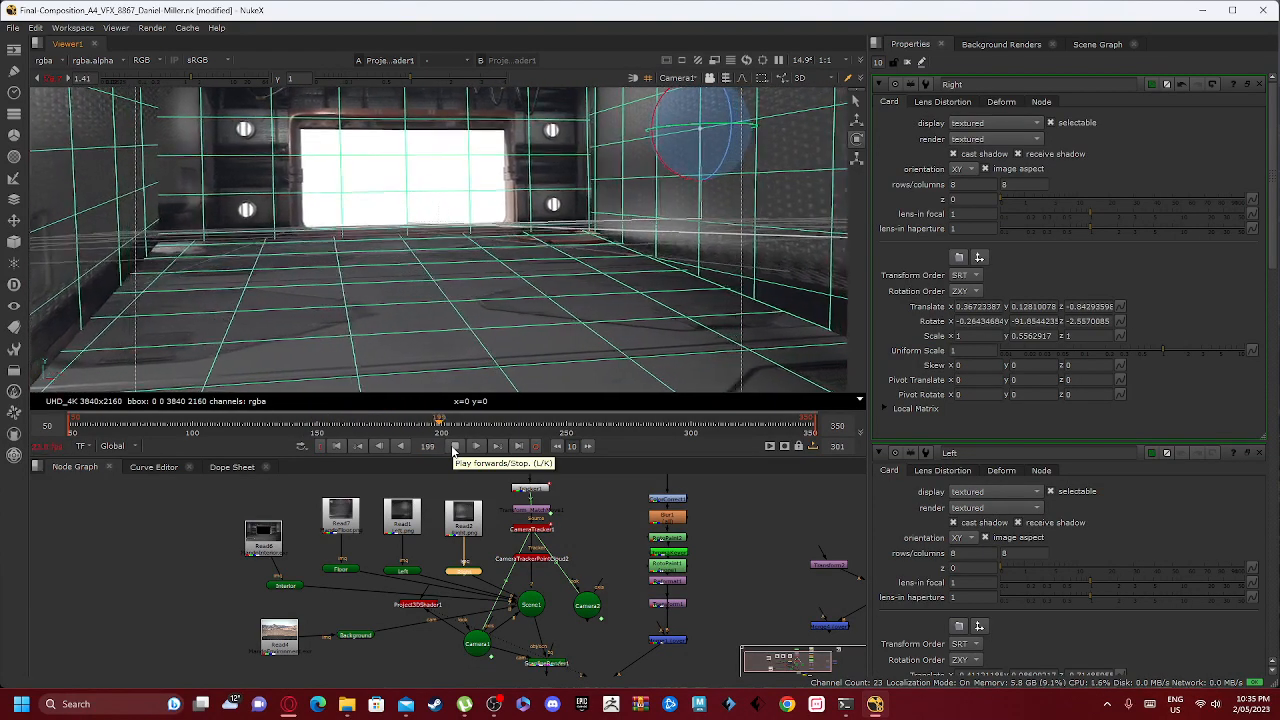
pyautogui.click(476, 446)
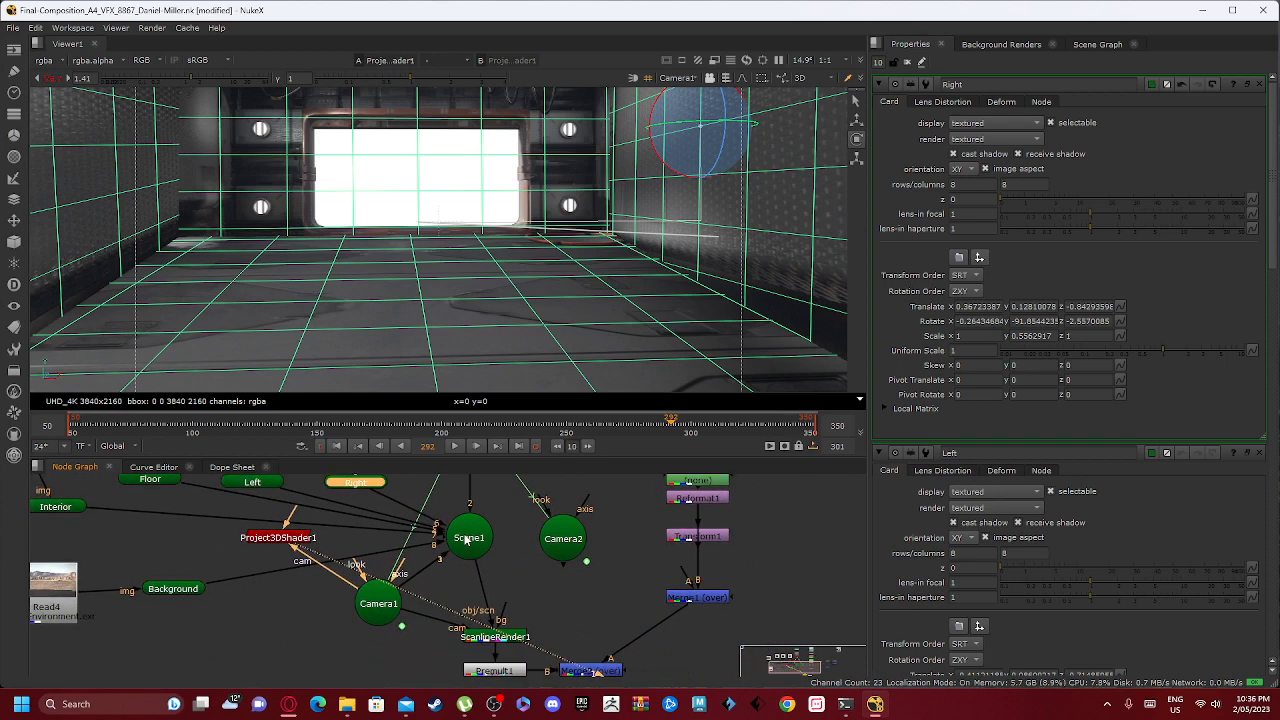
pyautogui.click(469, 537)
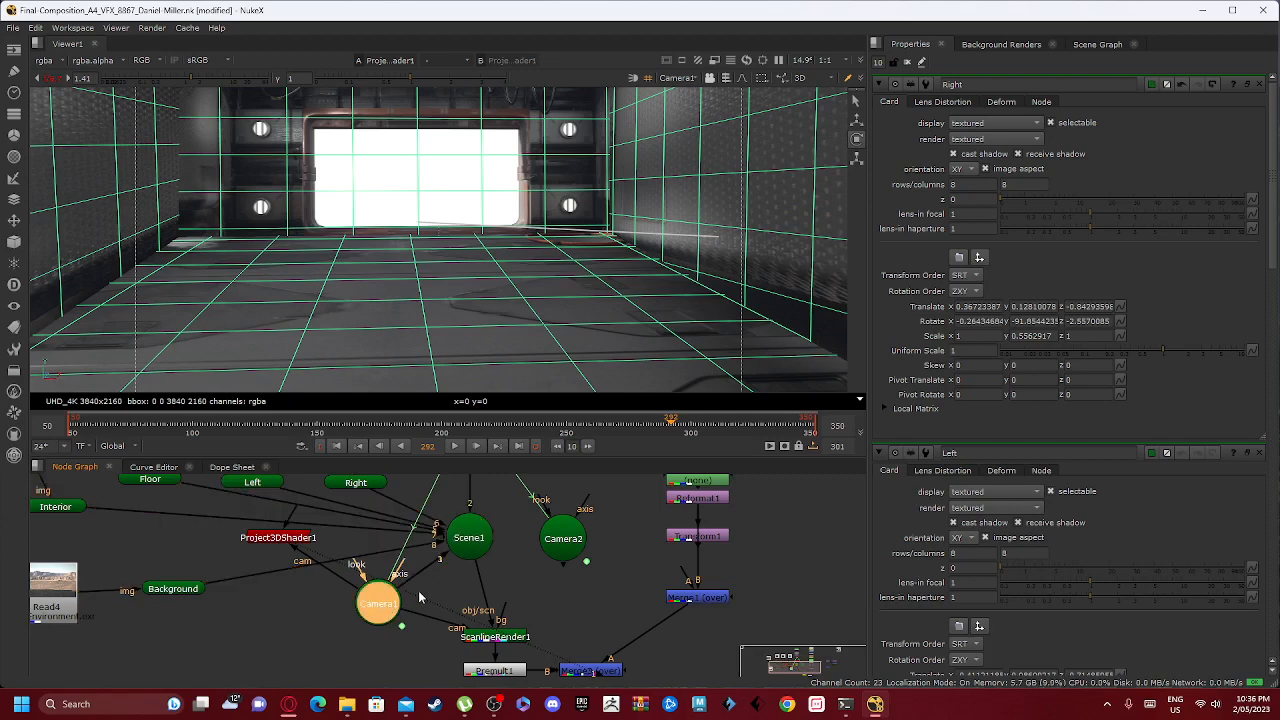
pyautogui.moveTo(414, 646)
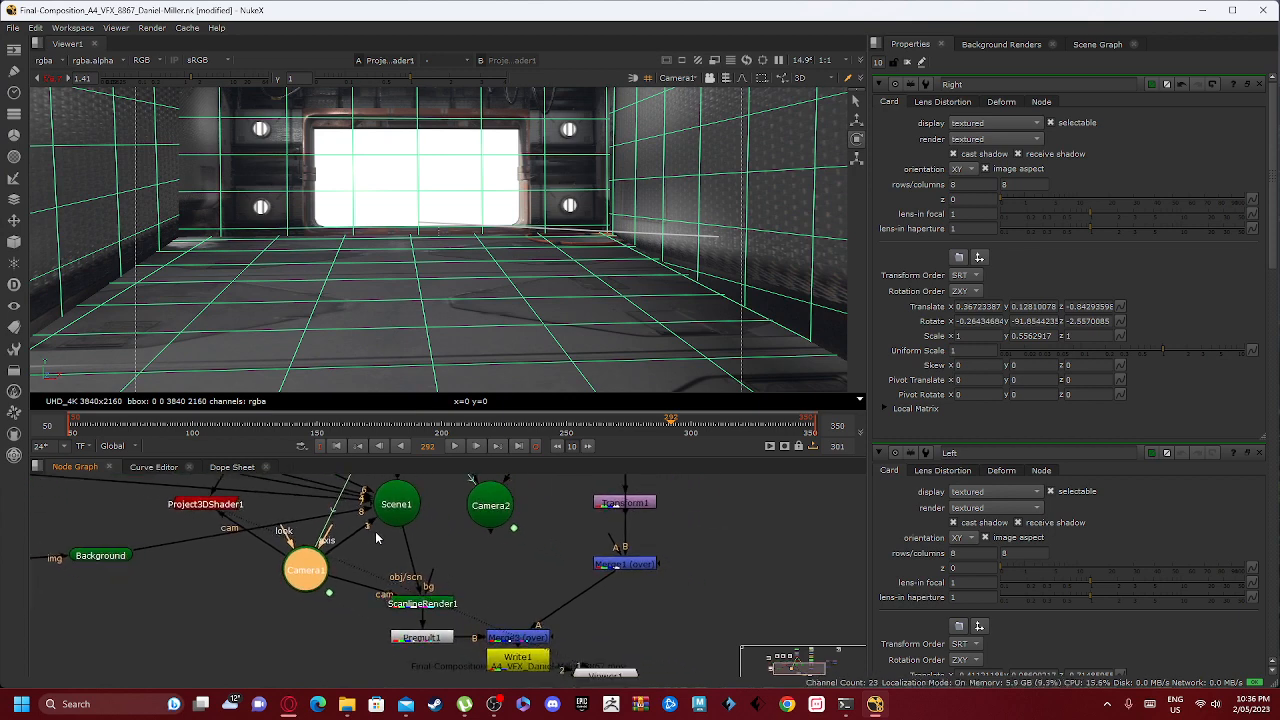
# - Open the ScanlineRender1 settings to view the Mandalorian corridor render
pyautogui.click(421, 603)
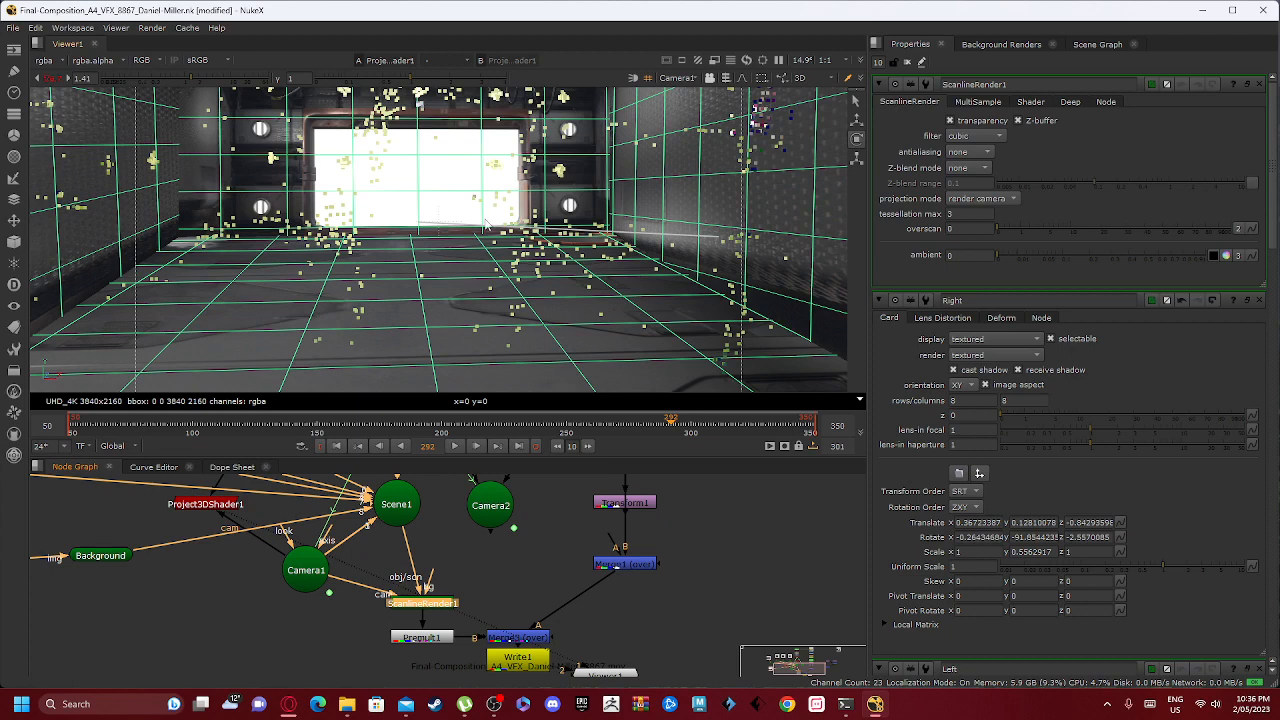
pyautogui.moveTo(500, 224)
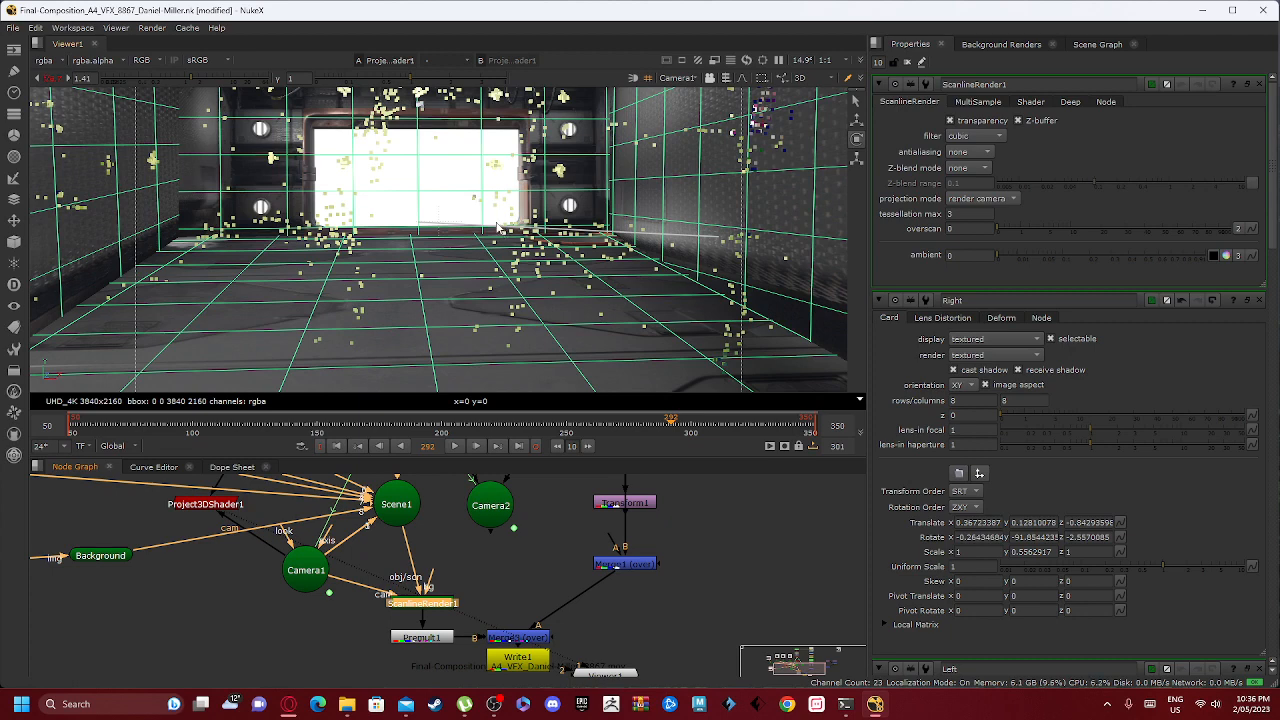
pyautogui.moveTo(393, 477)
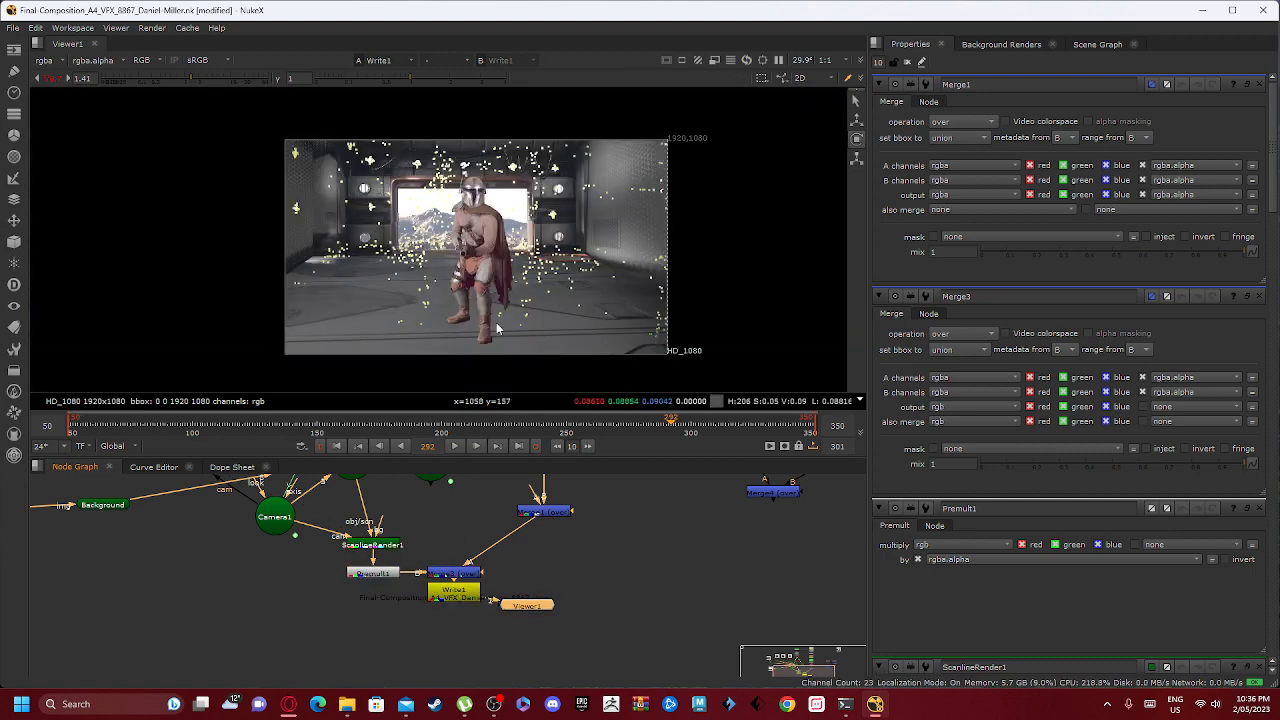
pyautogui.moveTo(1235, 293)
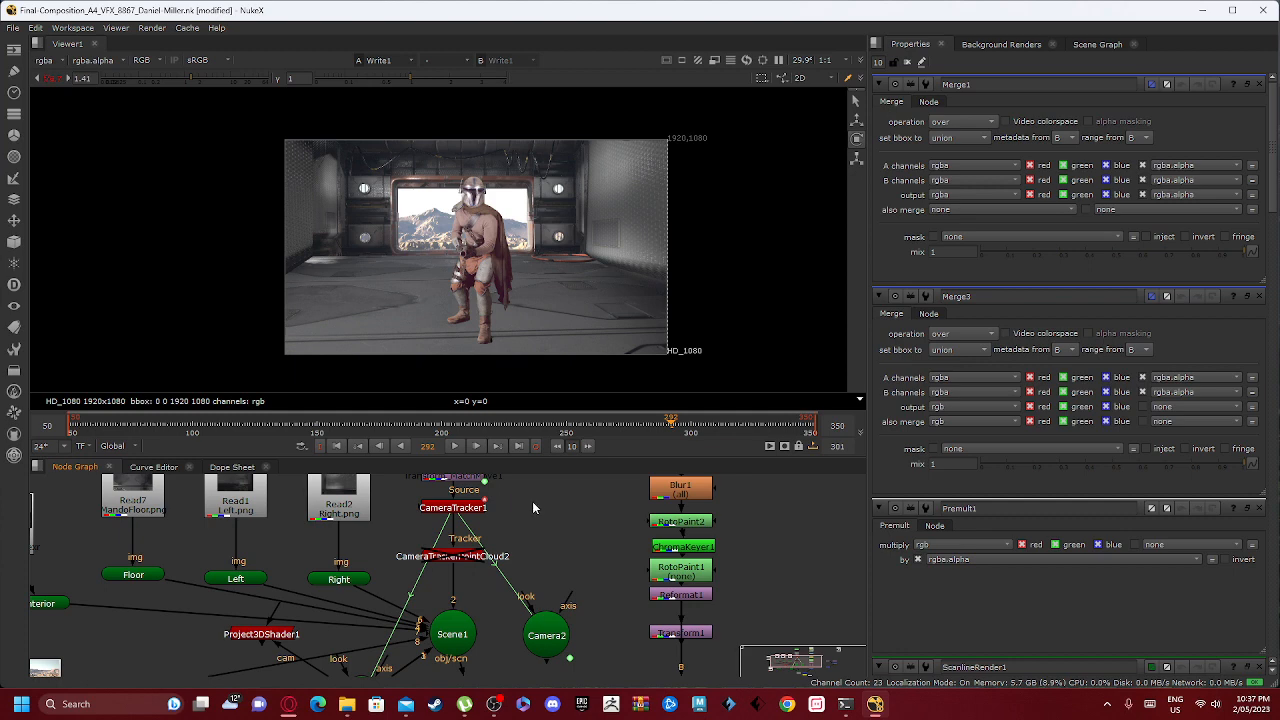
pyautogui.moveTo(627, 467)
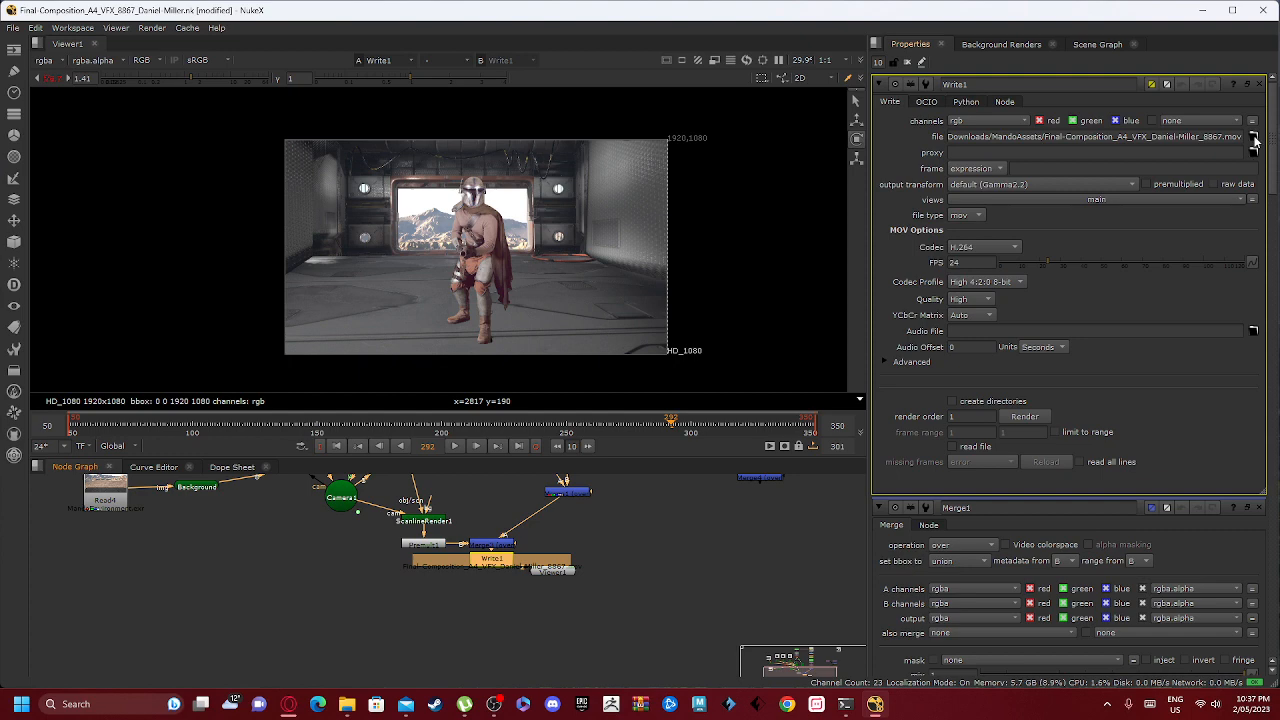
pyautogui.click(1253, 136)
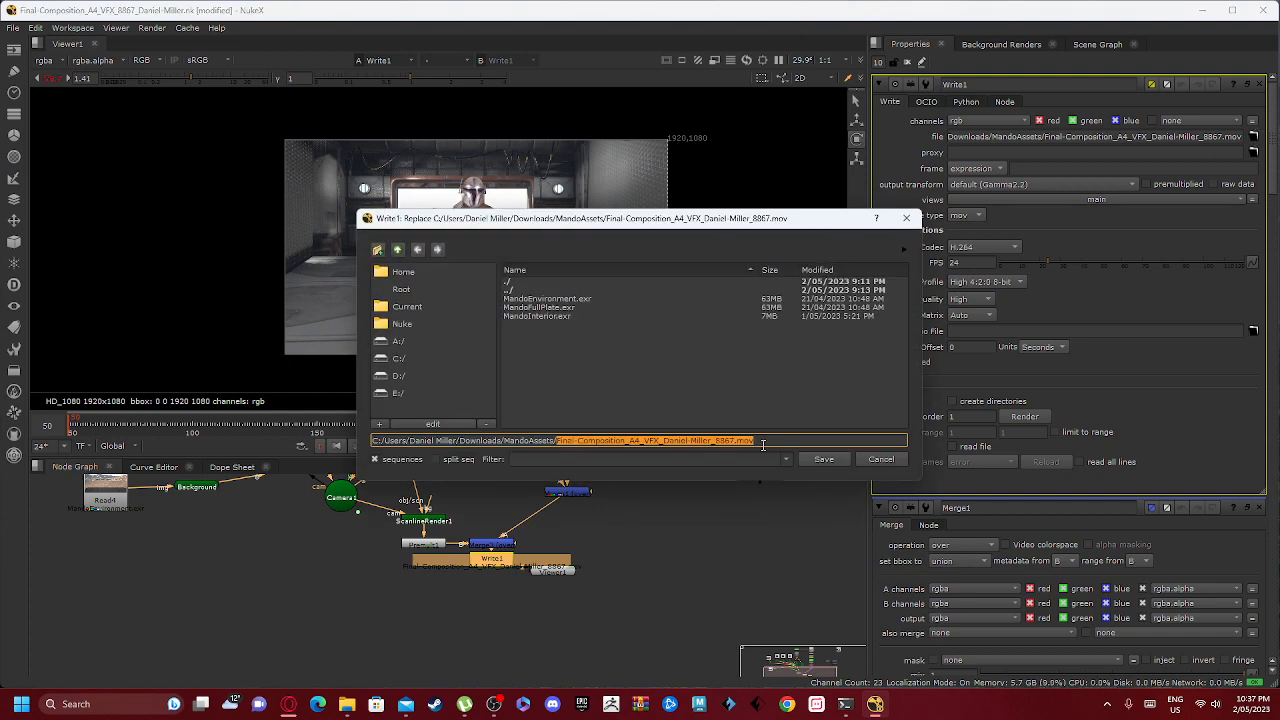
pyautogui.click(823, 458)
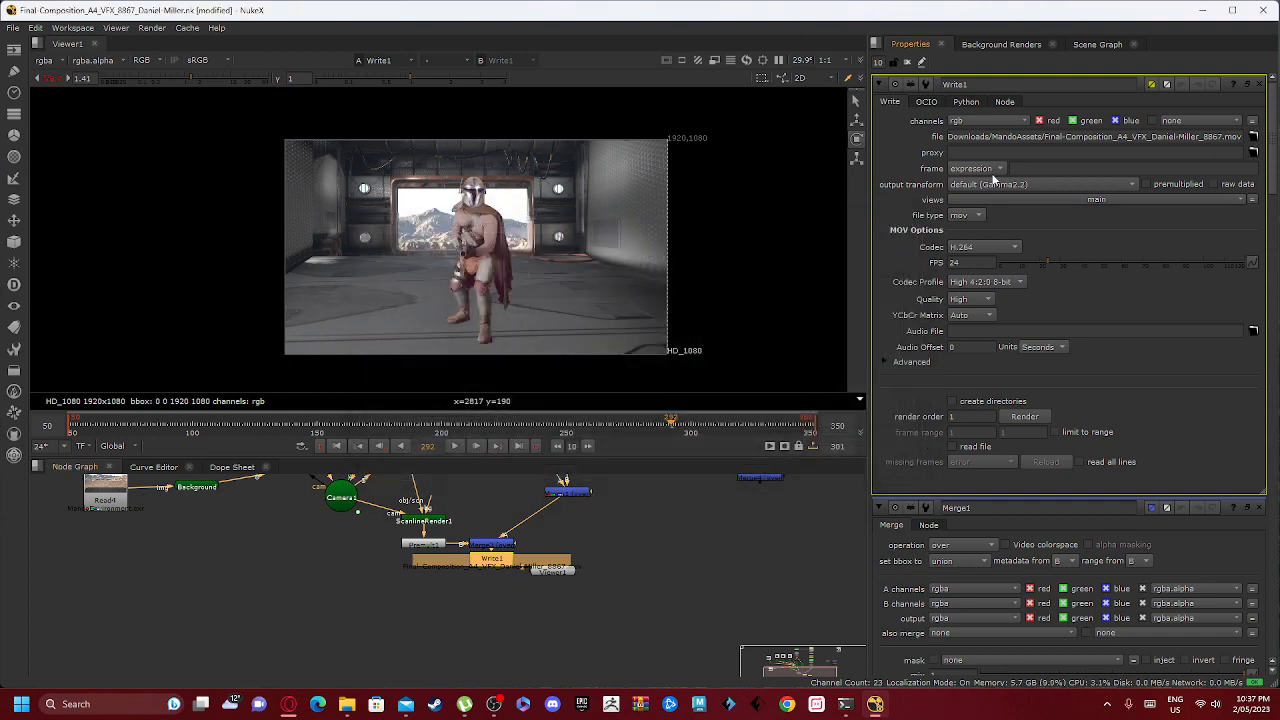
pyautogui.click(963, 214)
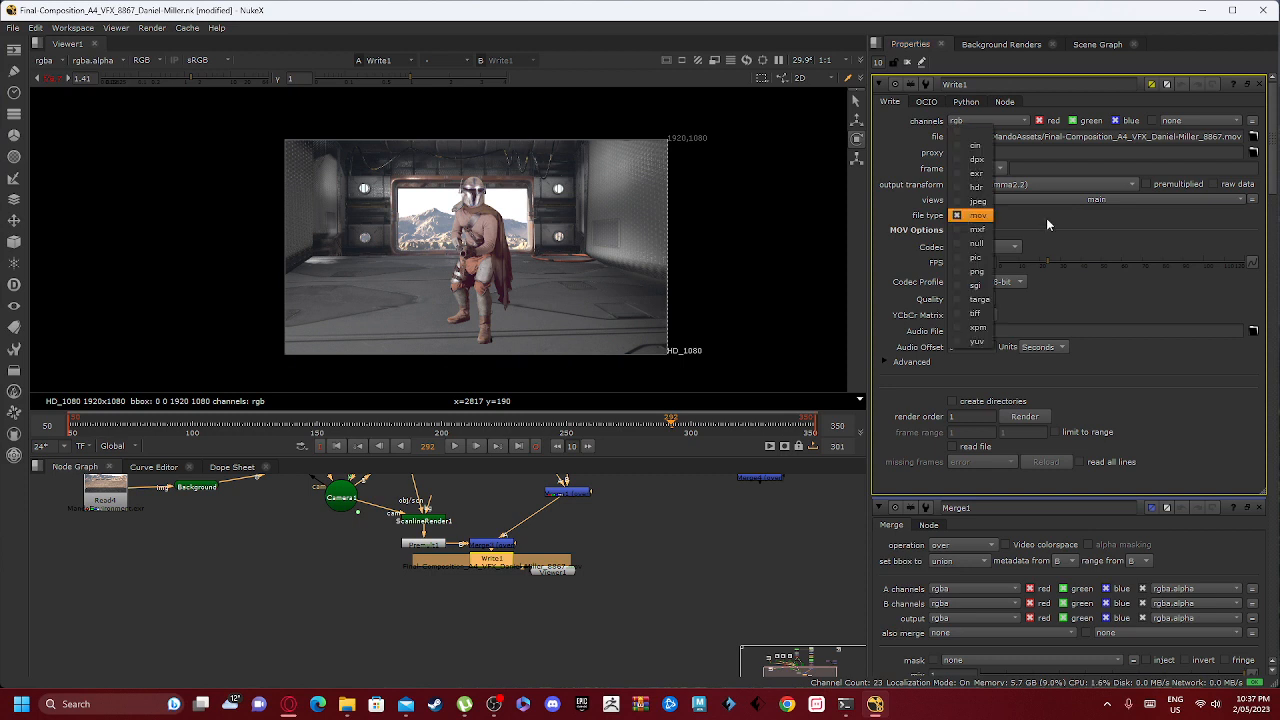
pyautogui.click(990, 247)
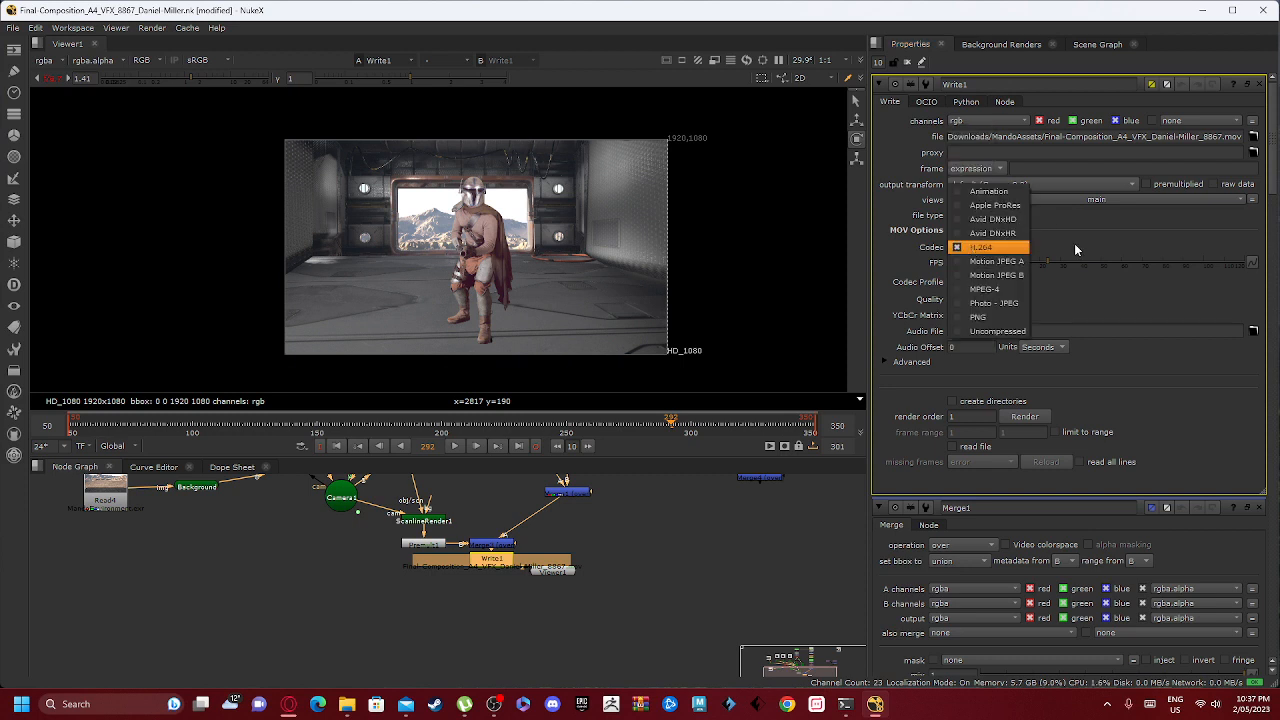
pyautogui.moveTo(1080, 236)
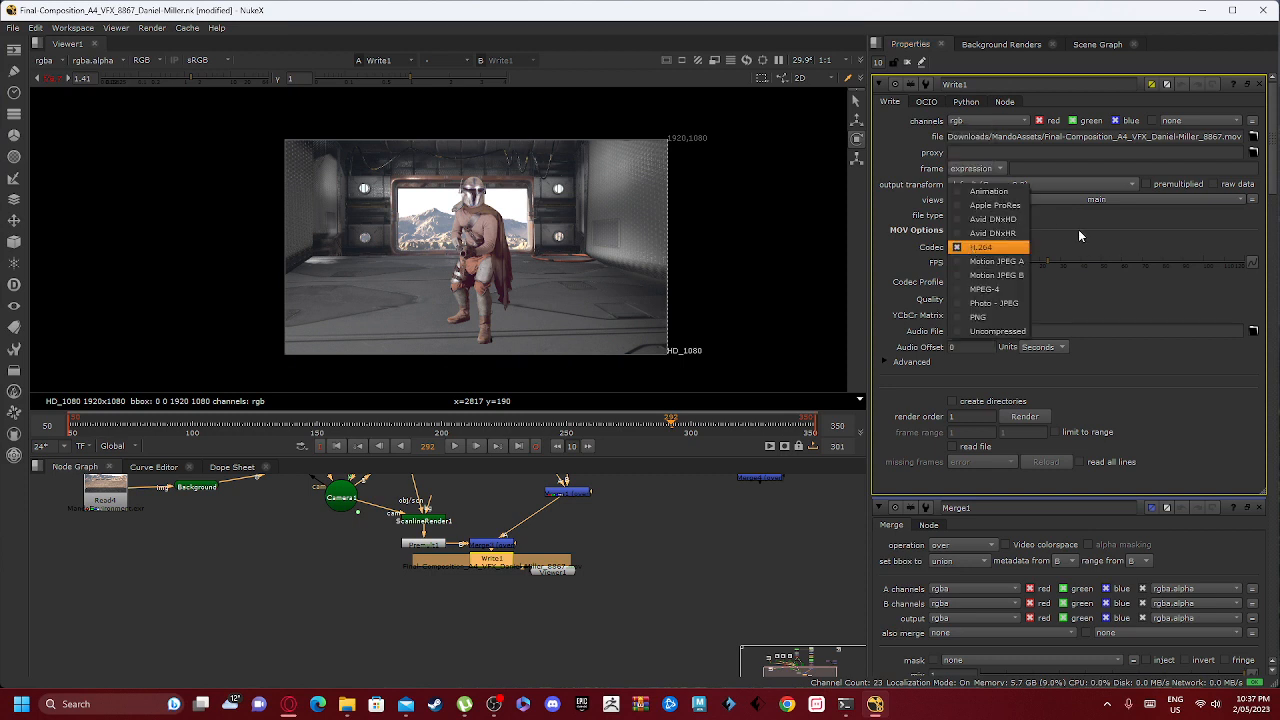
pyautogui.click(982, 247)
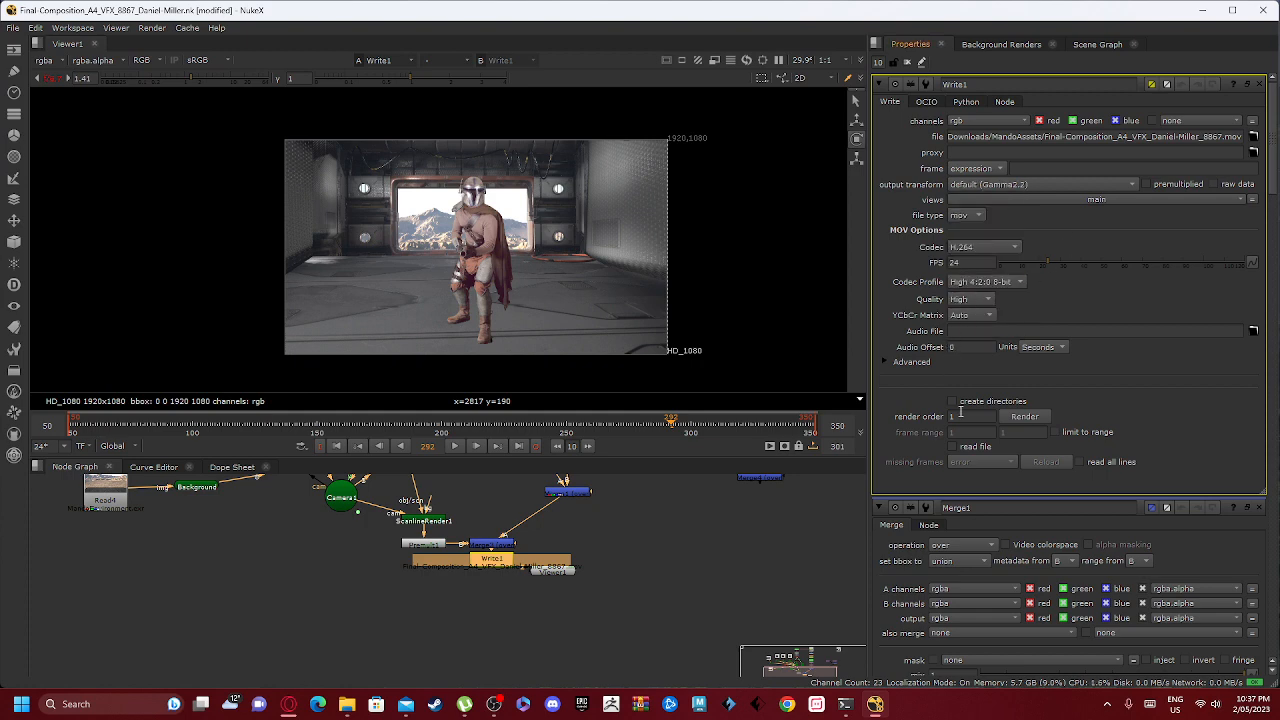
# - Start a render on Write1, then cancel the Render dialog without rendering
pyautogui.click(1024, 416)
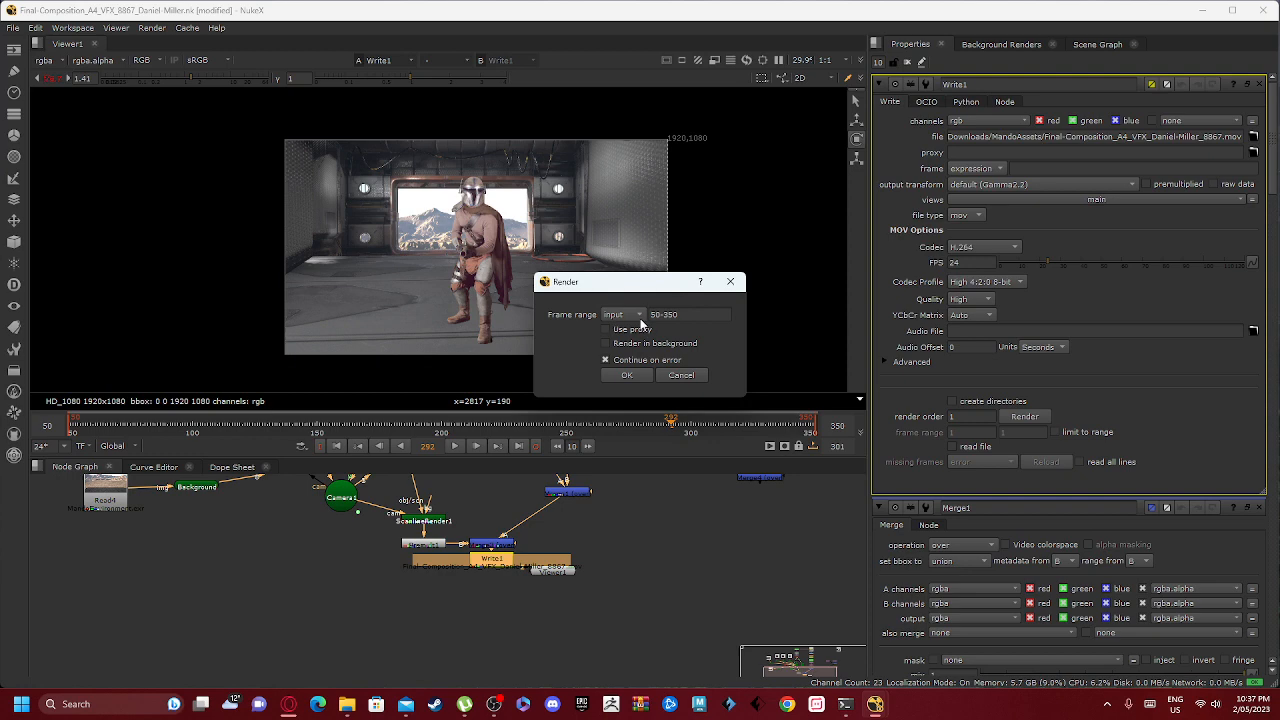
pyautogui.moveTo(655, 328)
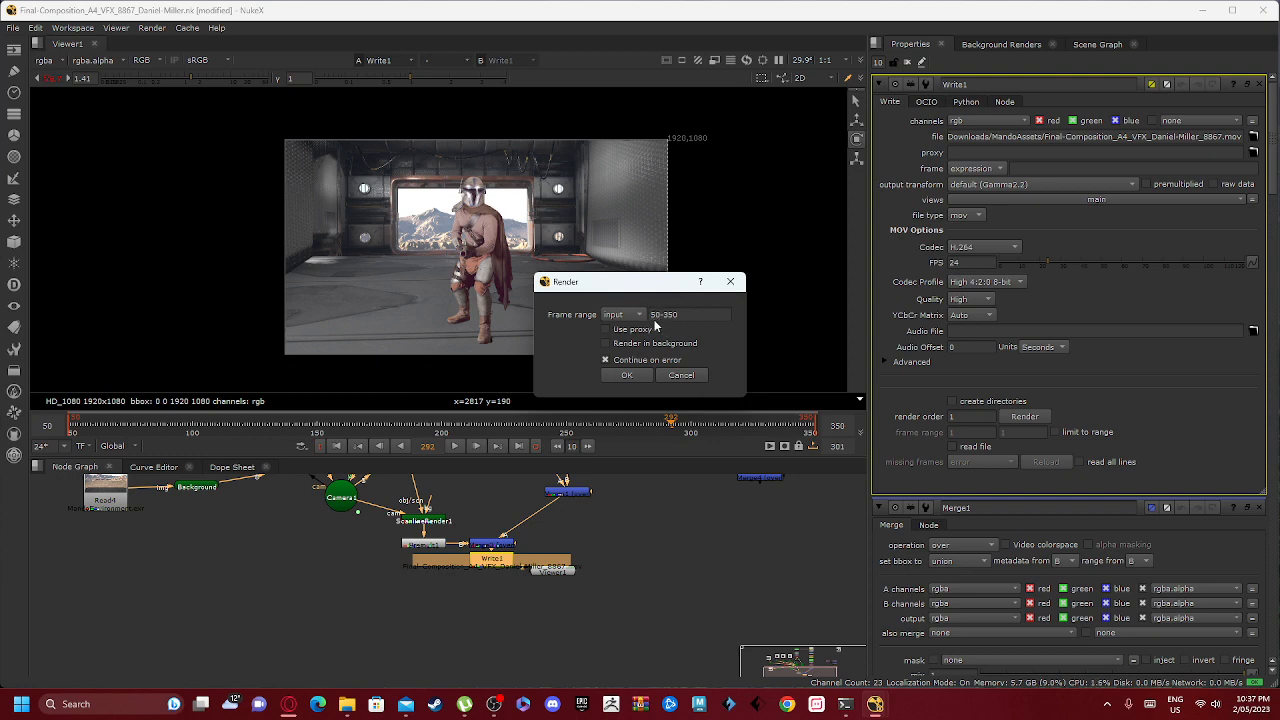
pyautogui.moveTo(678, 330)
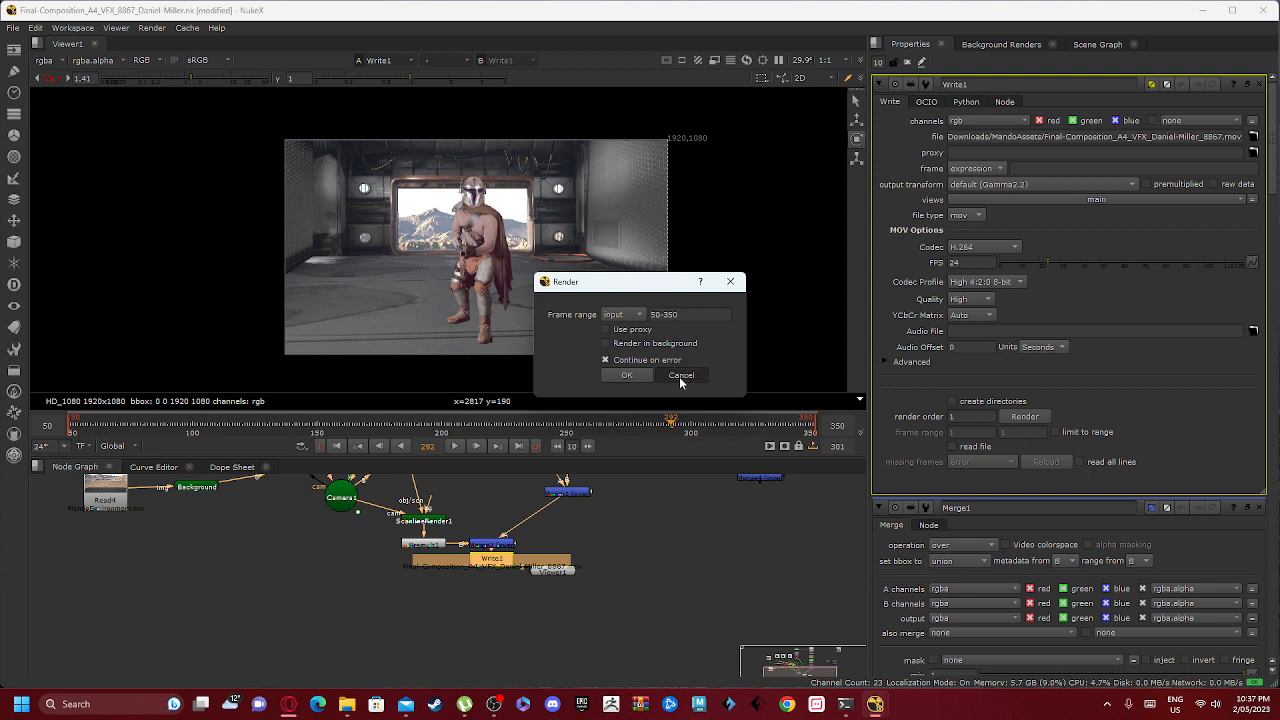
pyautogui.click(681, 374)
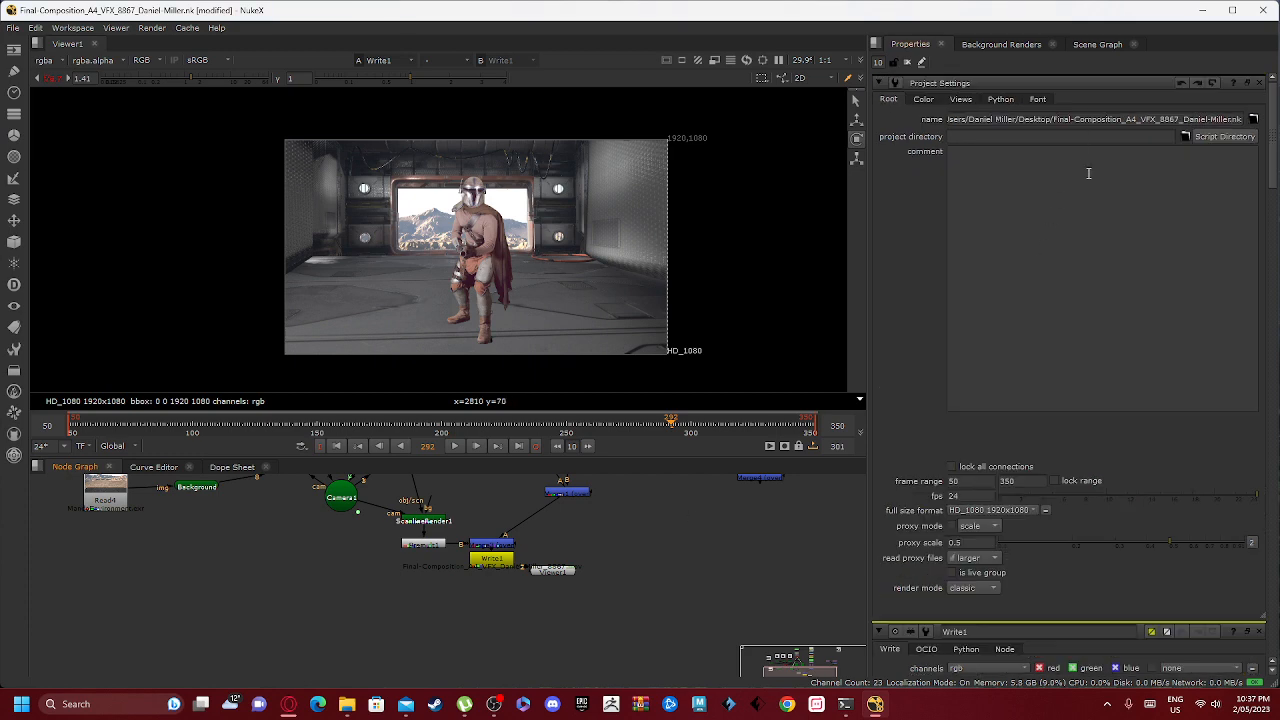
pyautogui.moveTo(1110, 530)
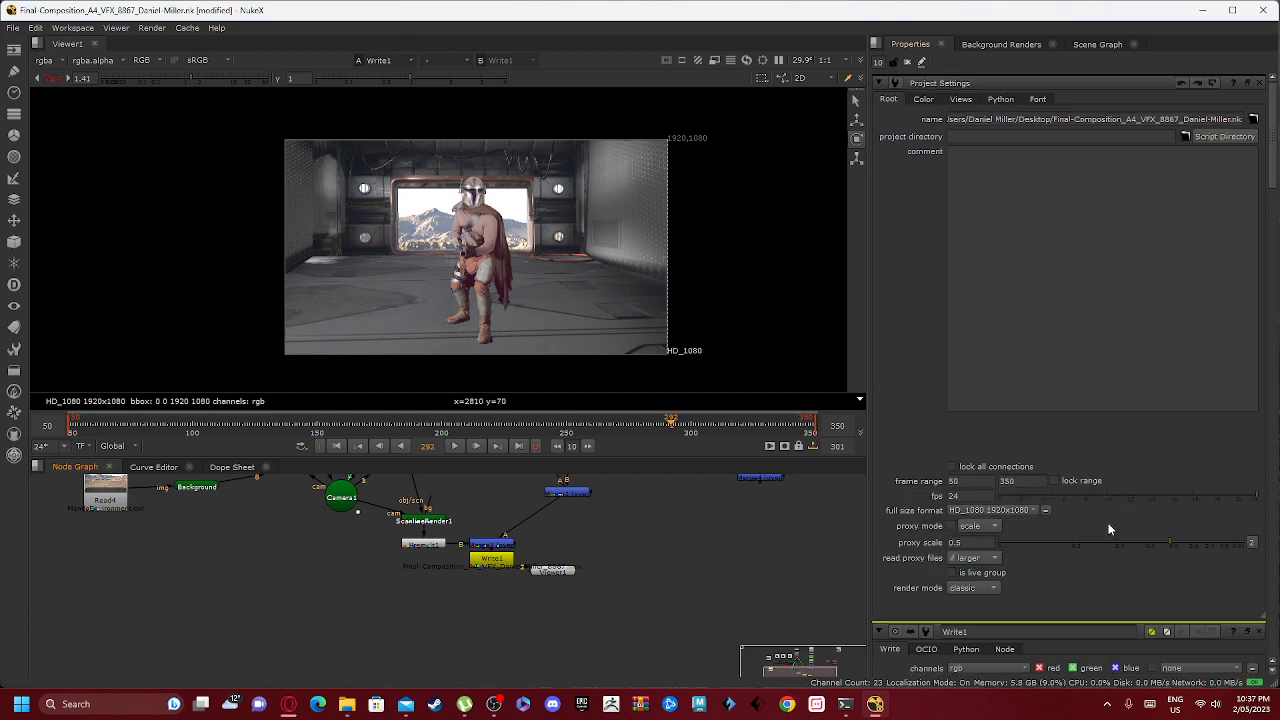